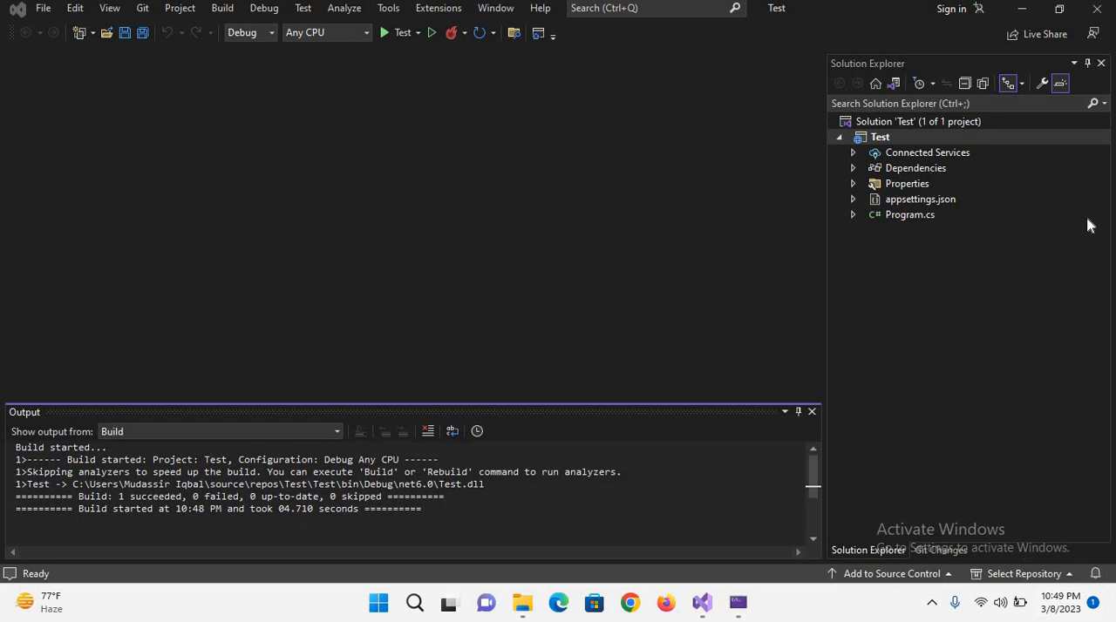
mouse_move(554, 170)
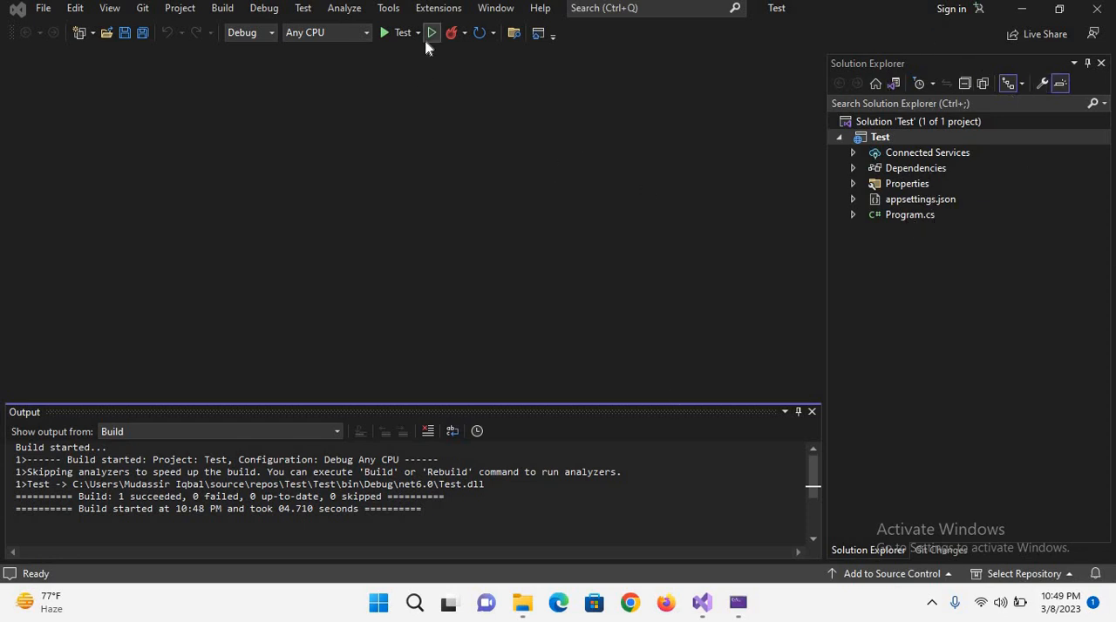
Run the app once to see Hello World!, dismiss the browser, and bring Program.cs into the editor.
click(432, 32)
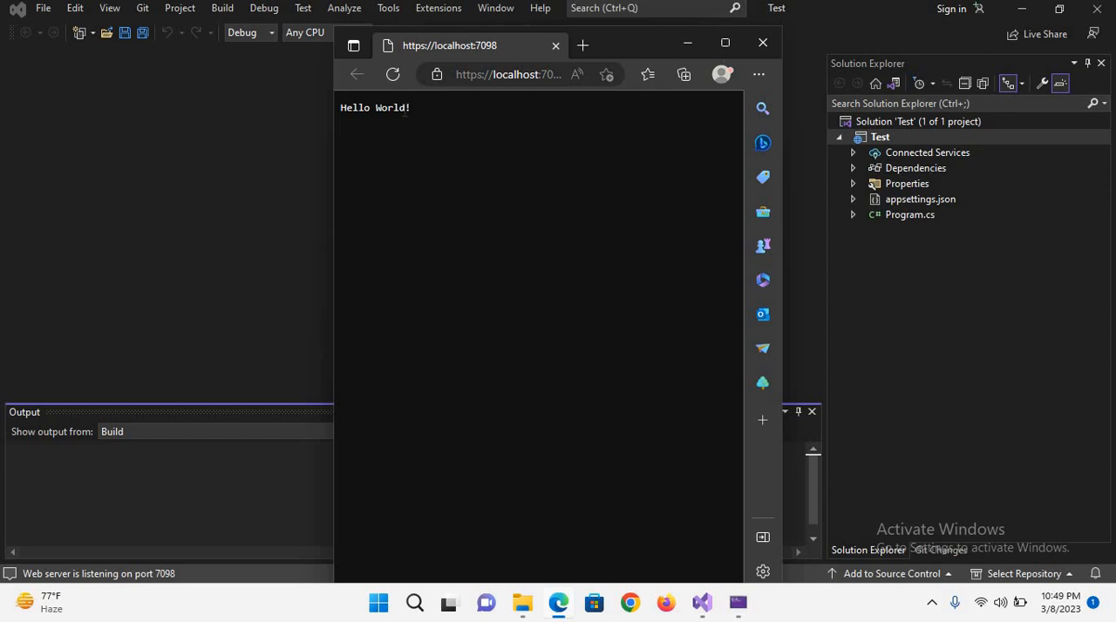
mouse_move(763, 41)
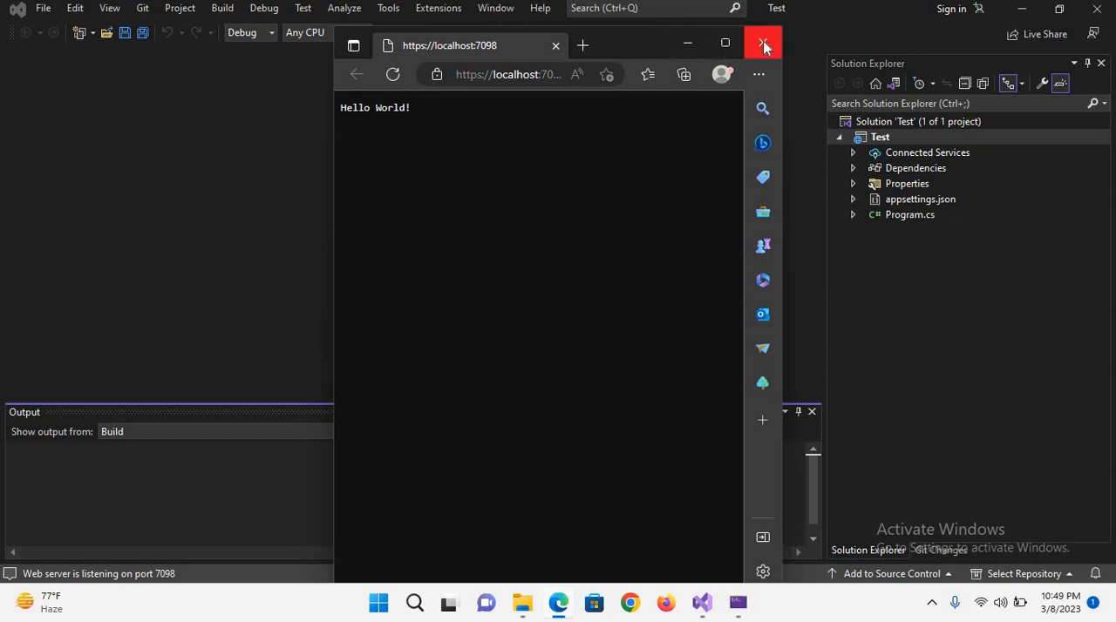
click(763, 44)
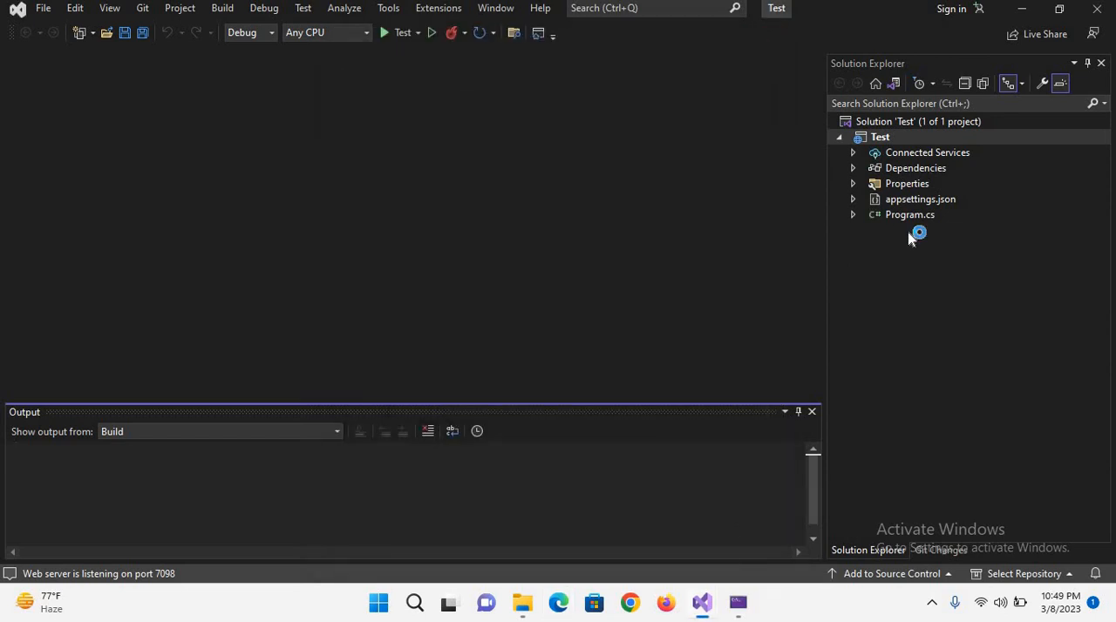
double_click(910, 214)
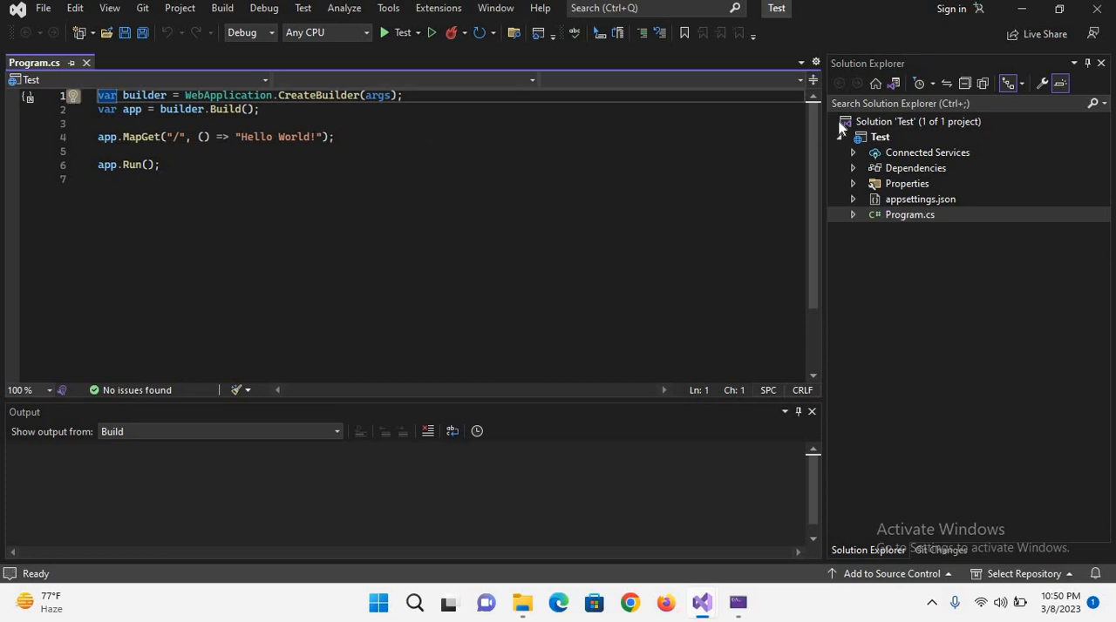
Add a new folder named wwwroot to the Test project.
click(878, 136)
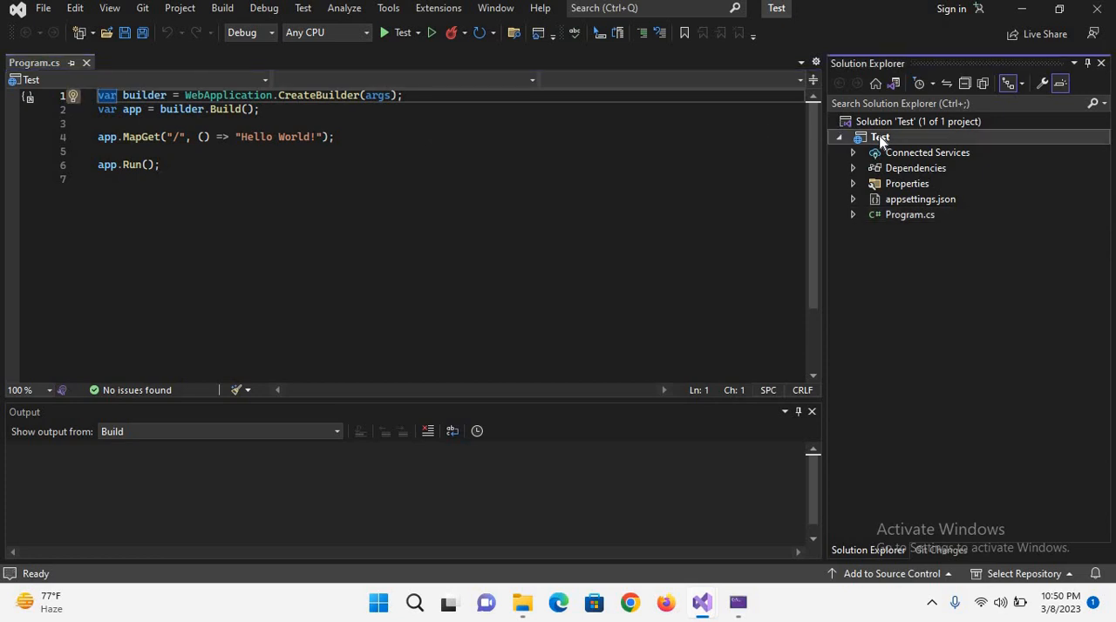
right_click(880, 136)
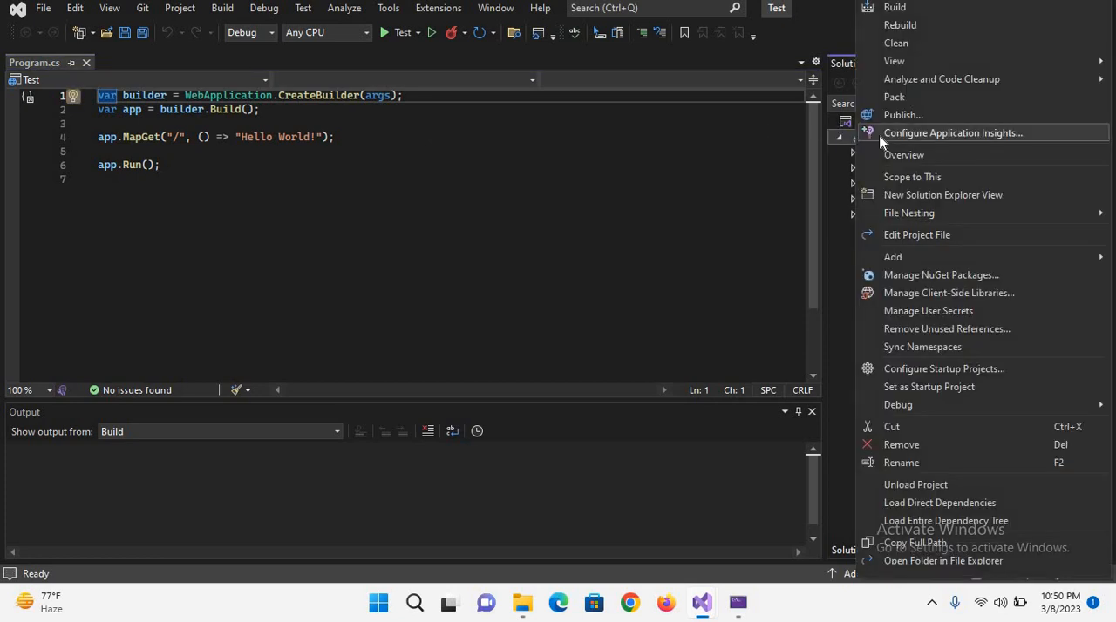
mouse_move(980, 256)
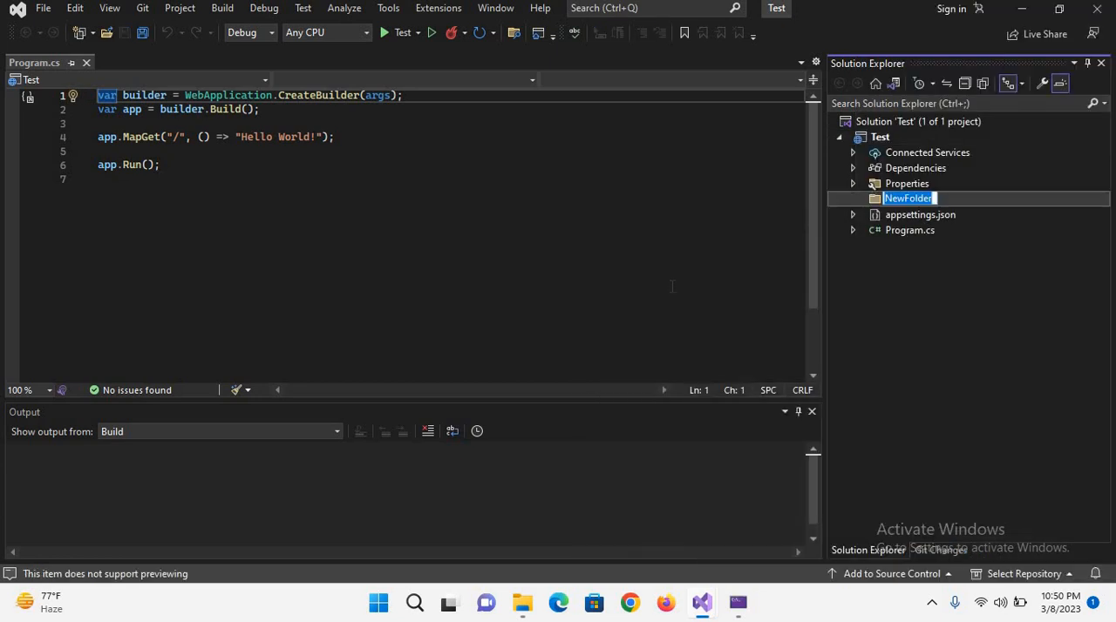
text(www)
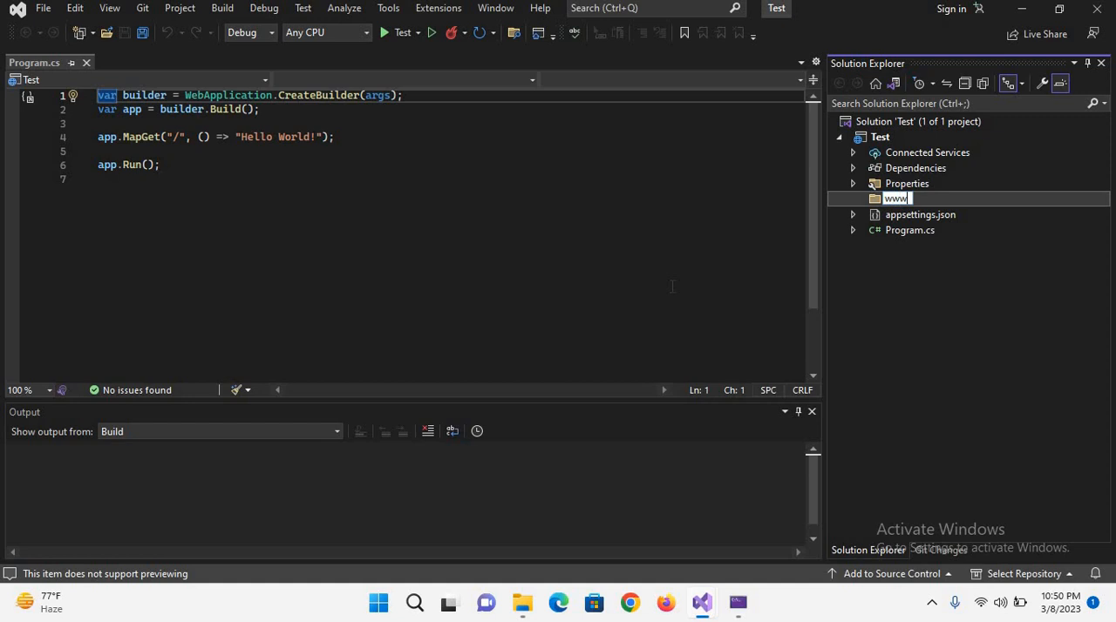
key(Enter)
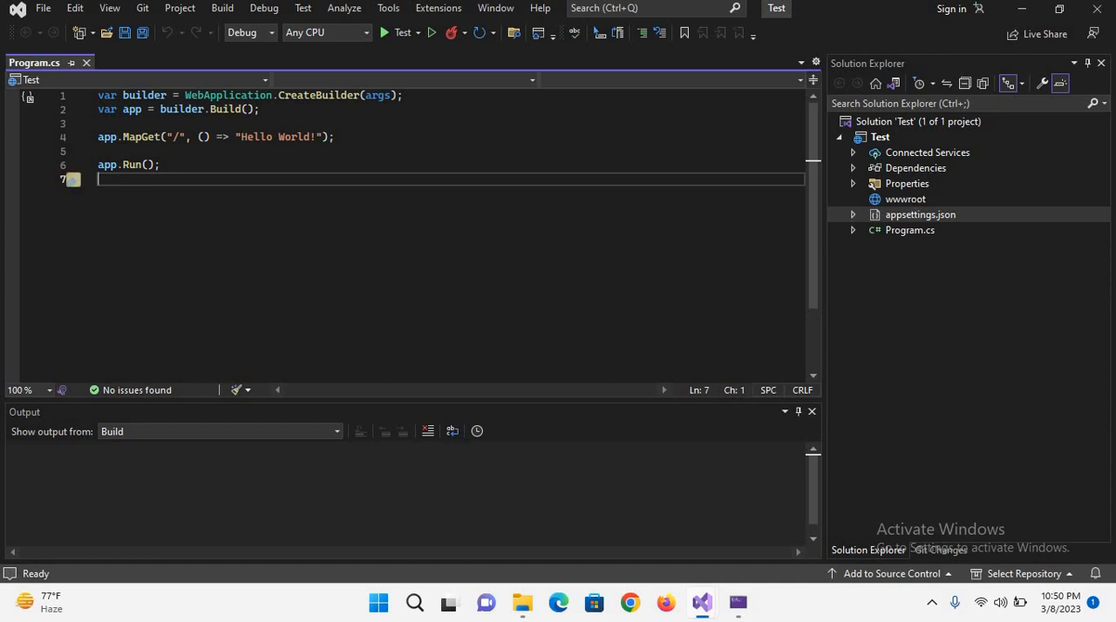
Create a new index.html file inside wwwroot with a basic HTML skeleton.
right_click(904, 198)
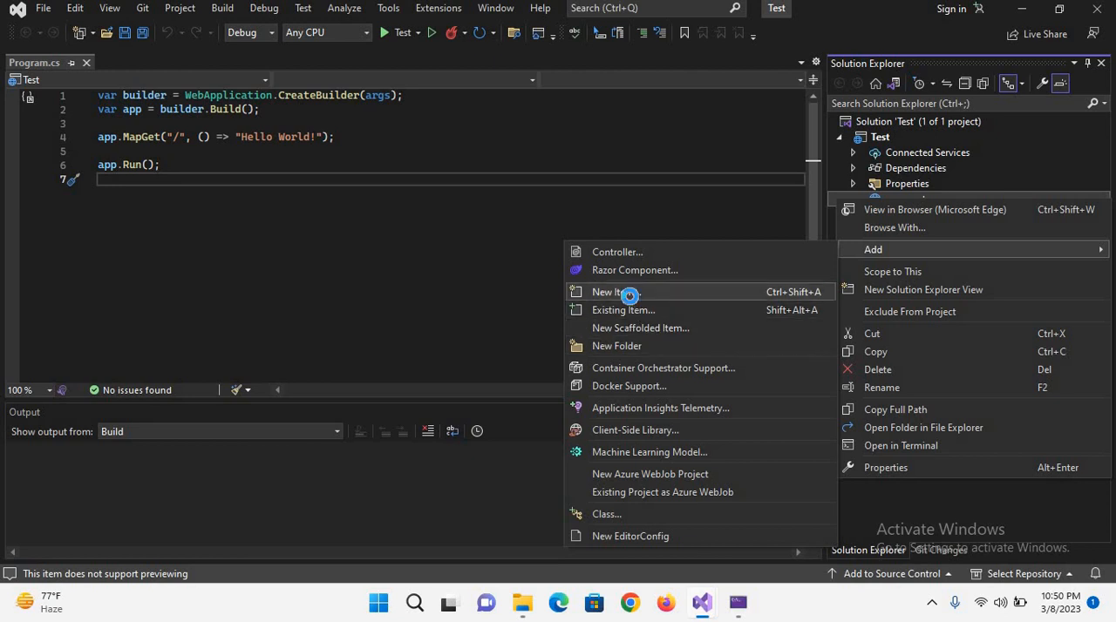
click(612, 291)
text(index.html)
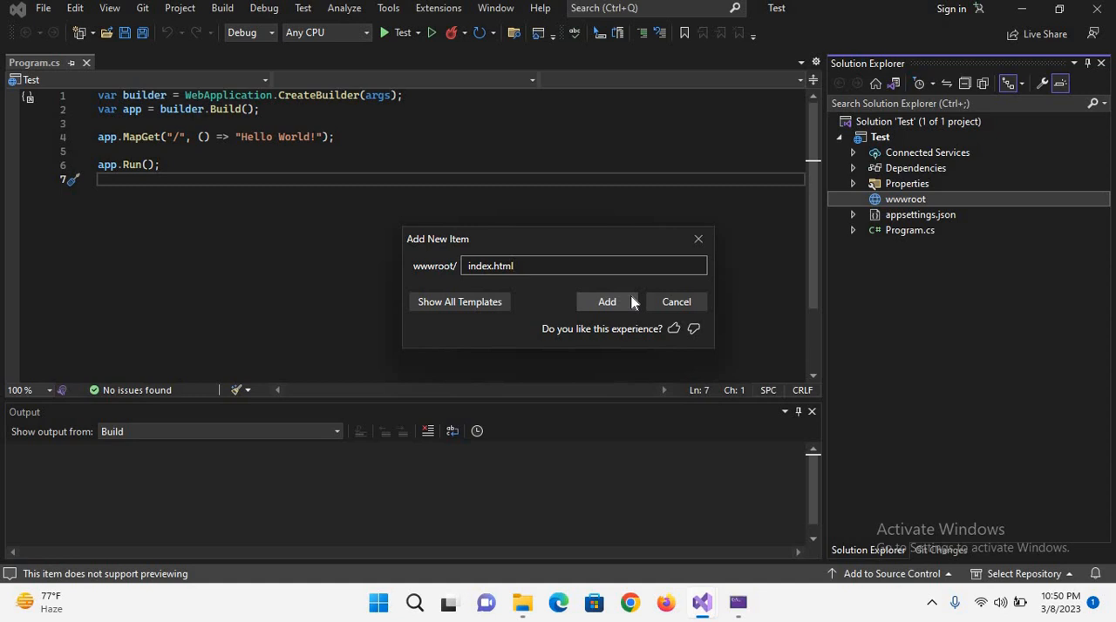
click(606, 302)
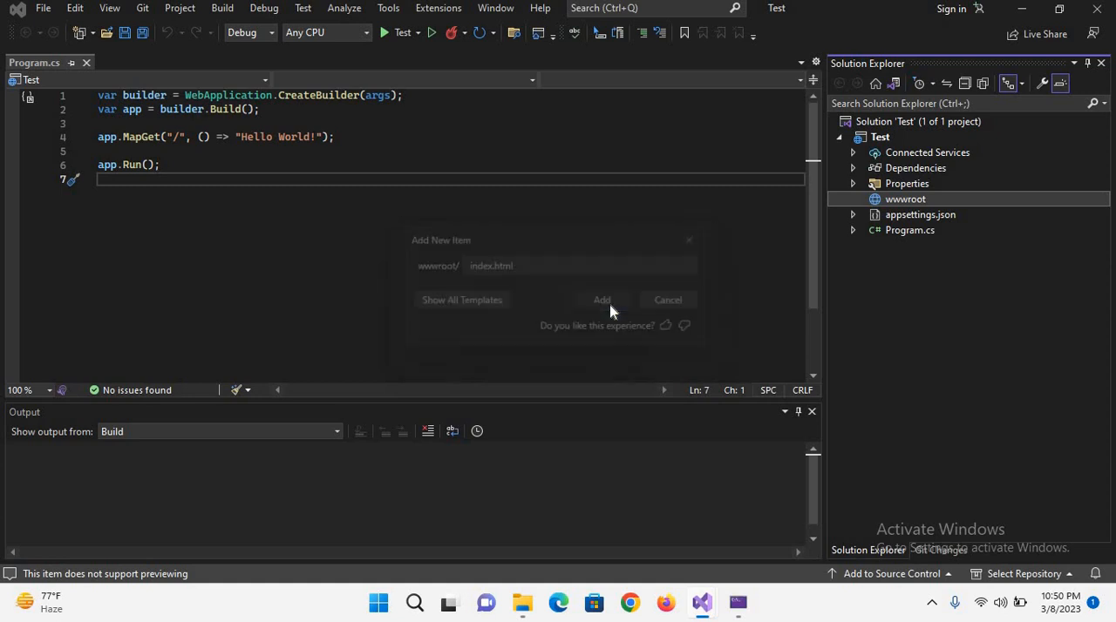
click(603, 300)
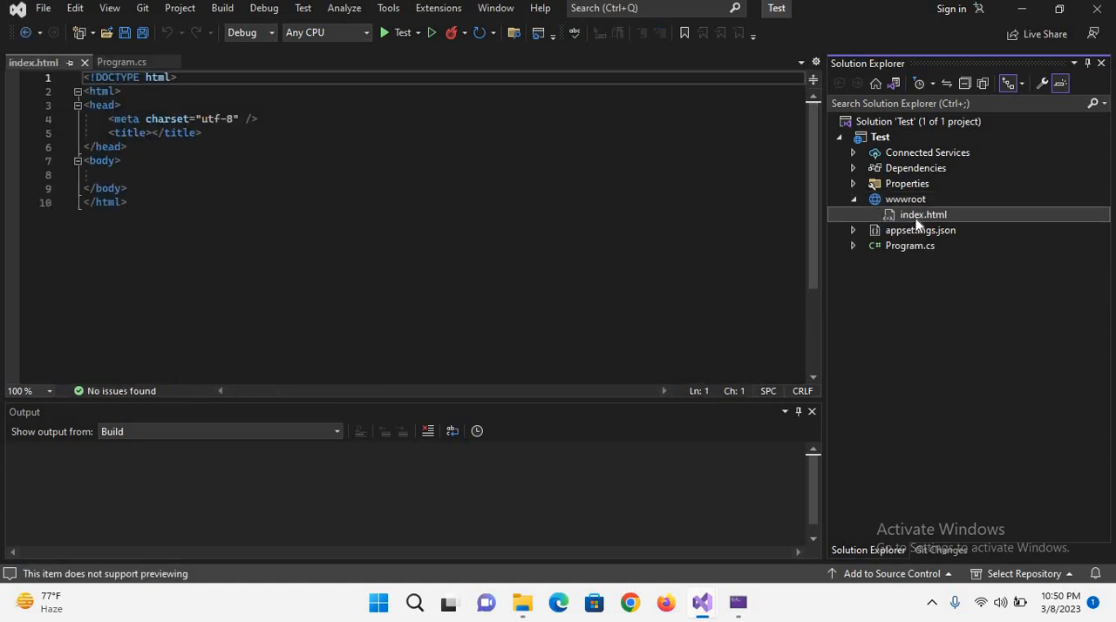
Add <h1>Welcome to Asp.net Core</h1> inside index.html's body and save the file.
click(122, 160)
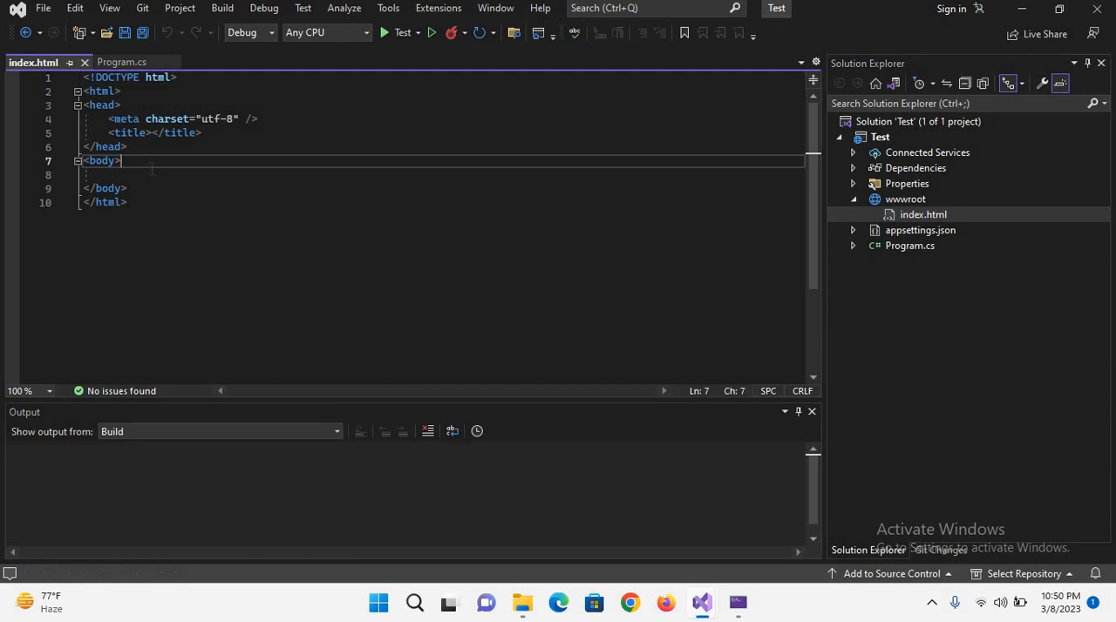
key(enter)
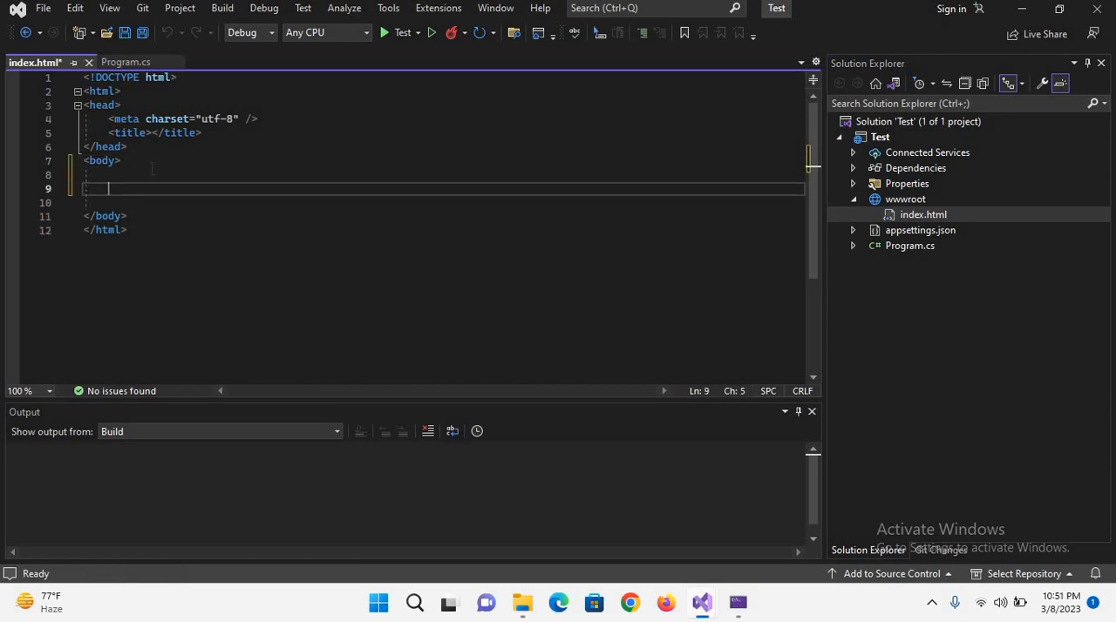
text(<h1)
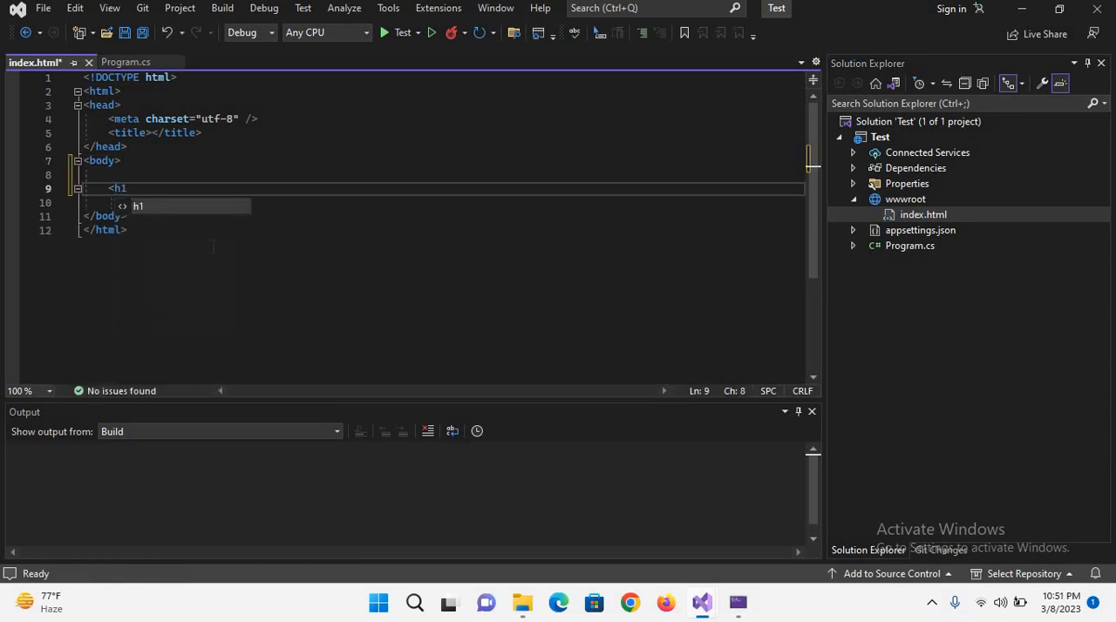
text(Welcome to As</h1>)
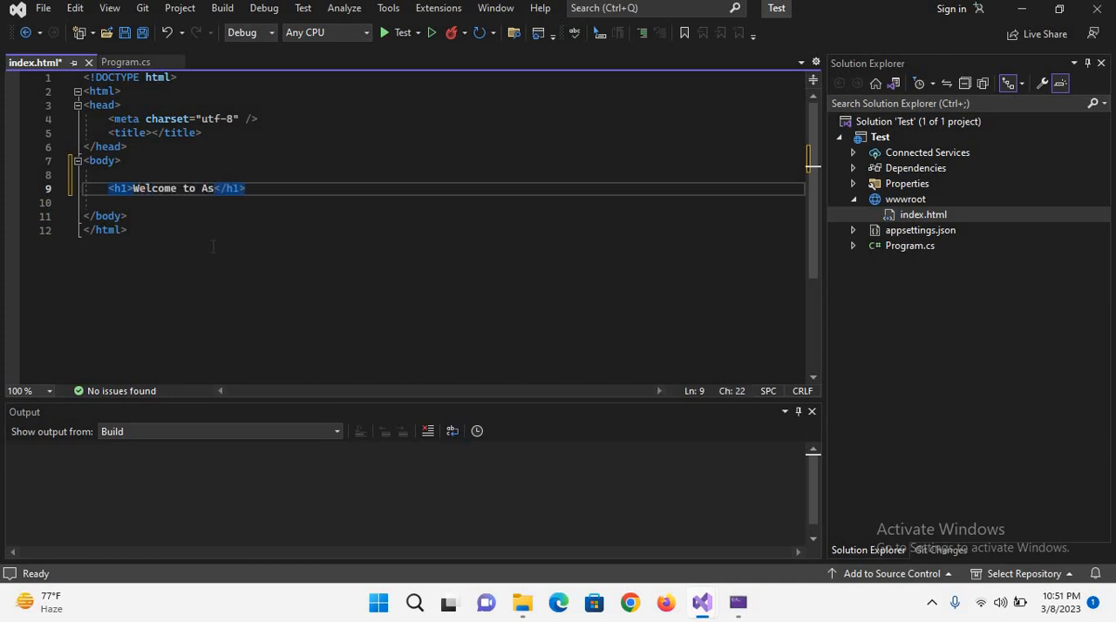
text(p.net Core)
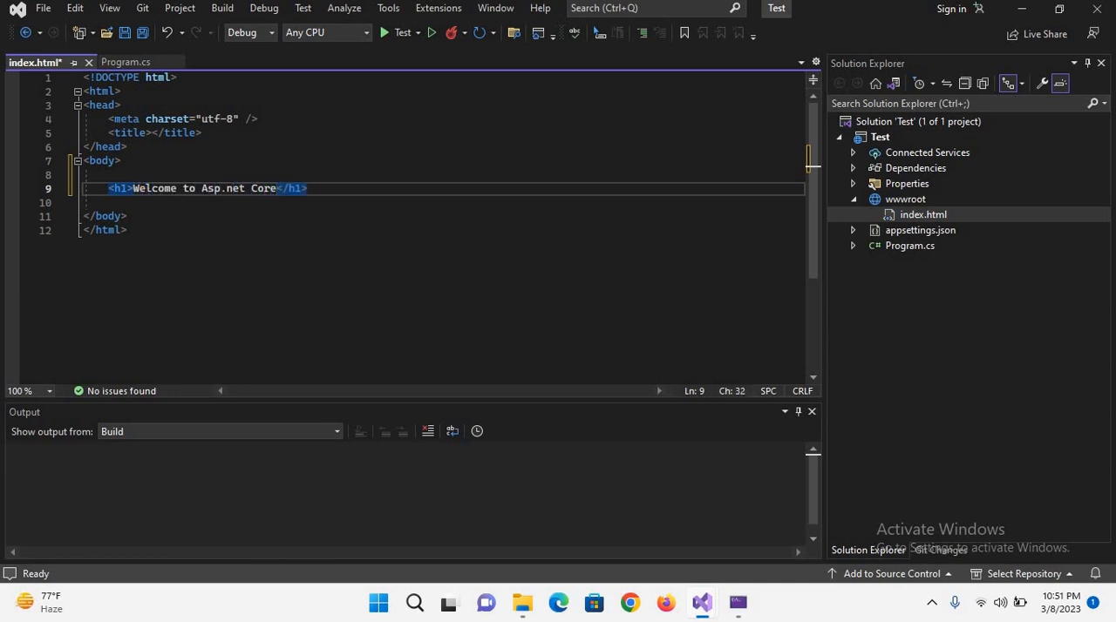
key(ctrl+s)
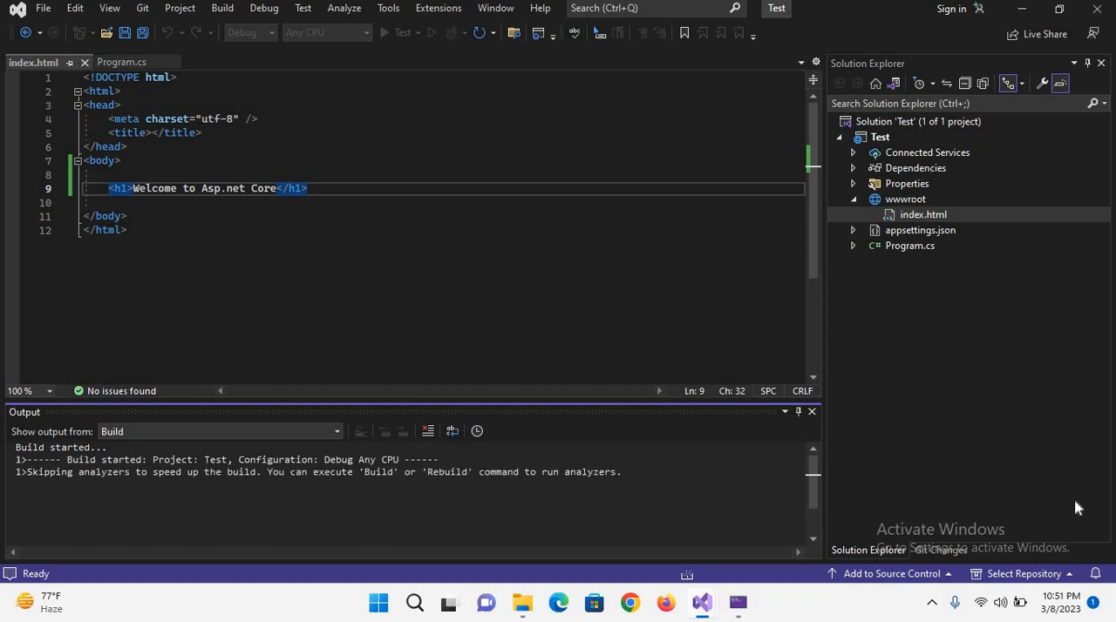
click(383, 31)
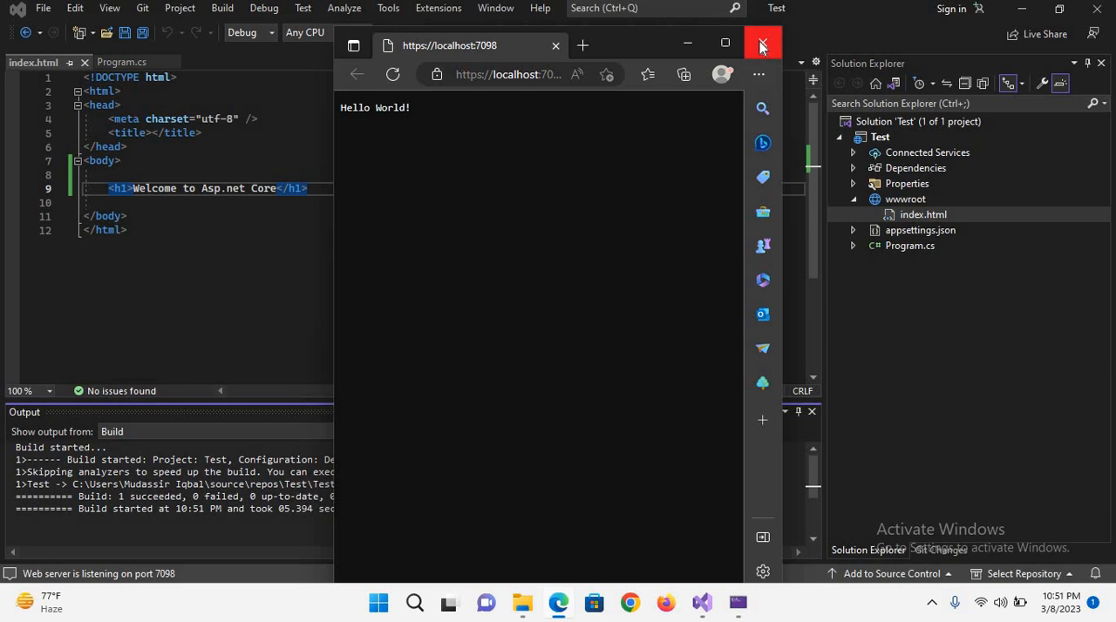
click(759, 46)
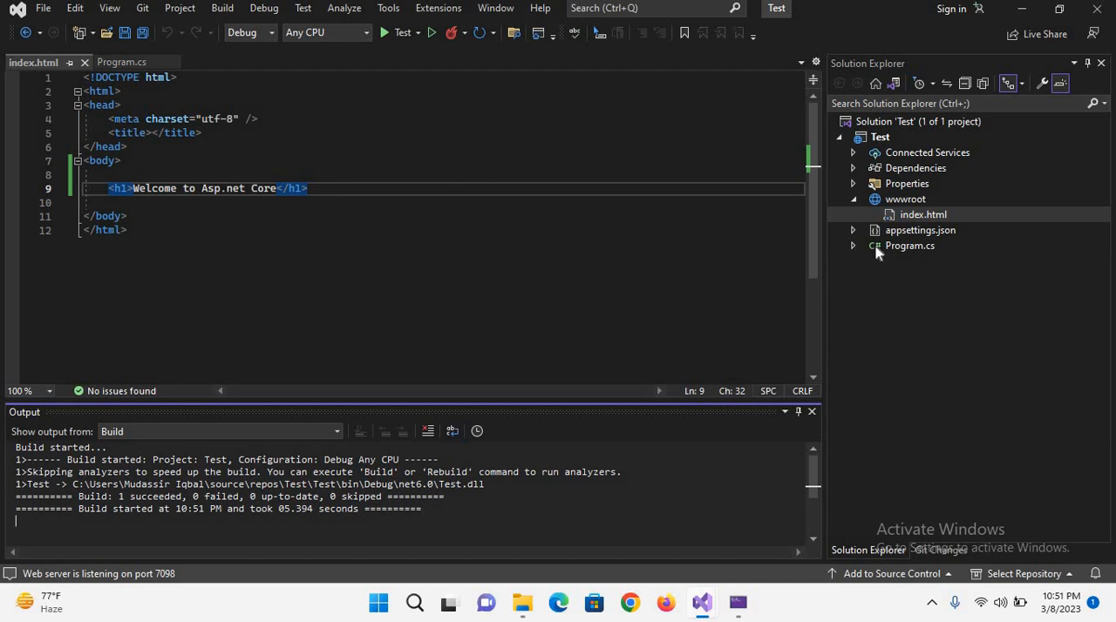
Replace the Hello World MapGet line in Program.cs with app.UseStaticFiles();.
click(120, 63)
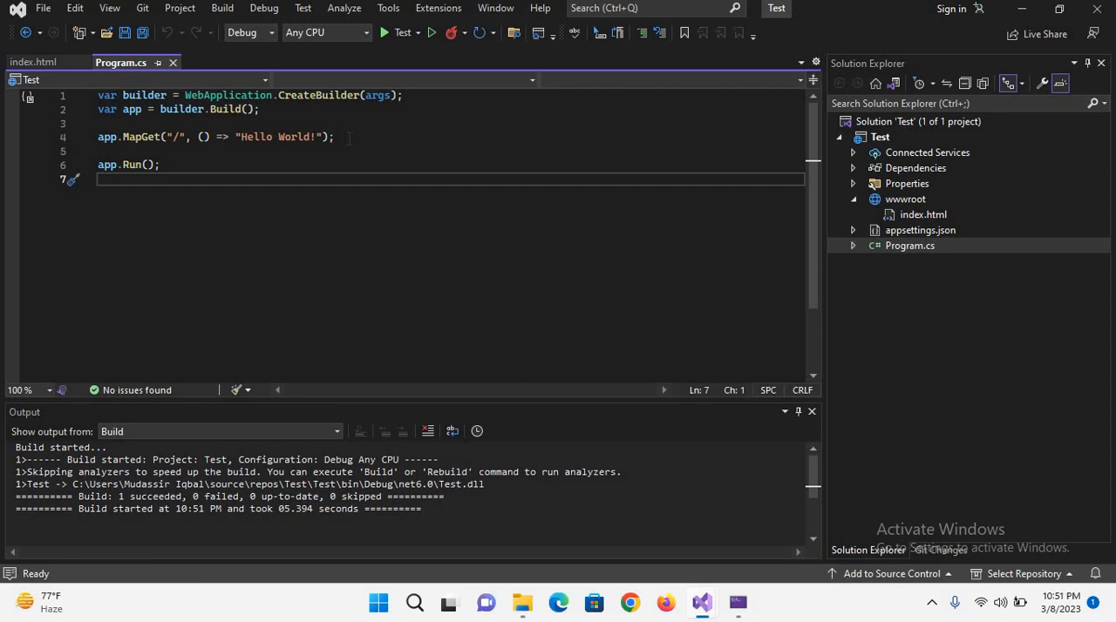
triple_click(216, 136)
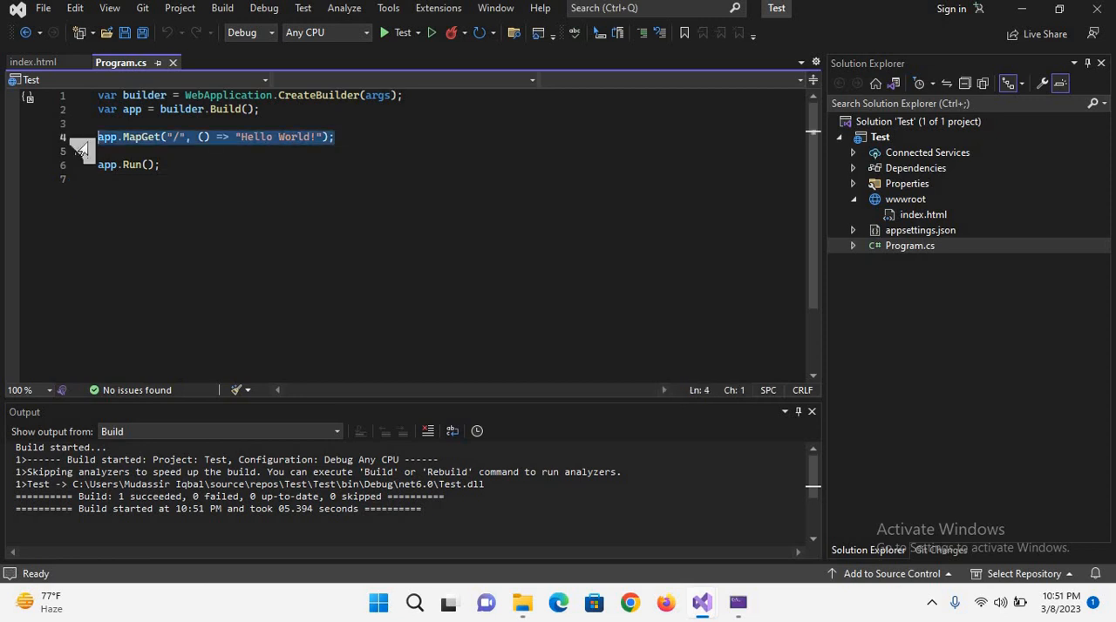
key(Delete)
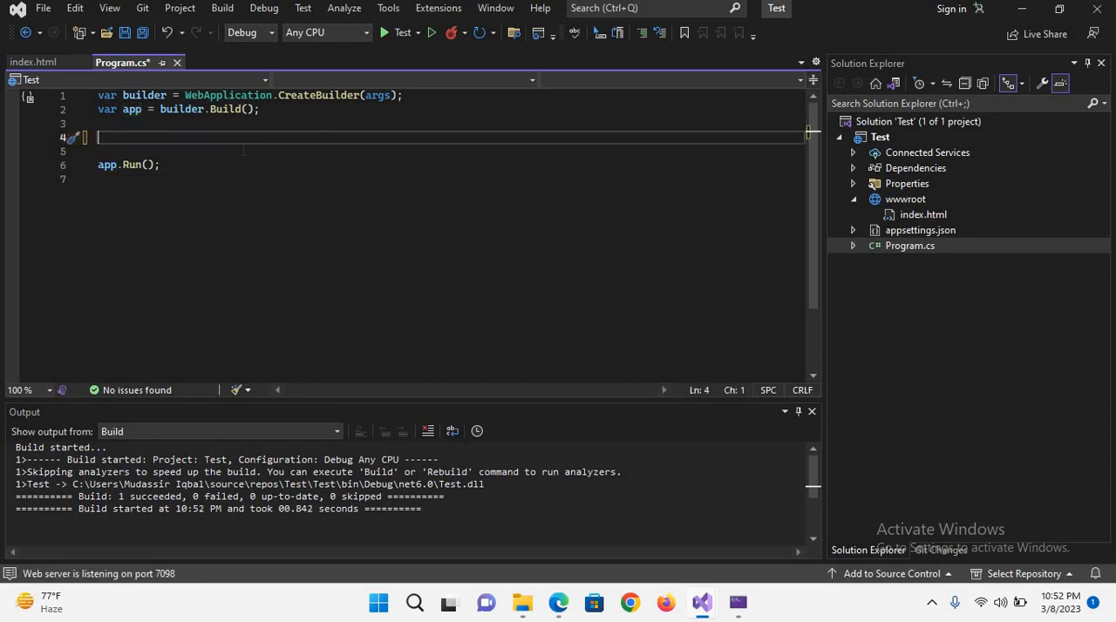
text(a)
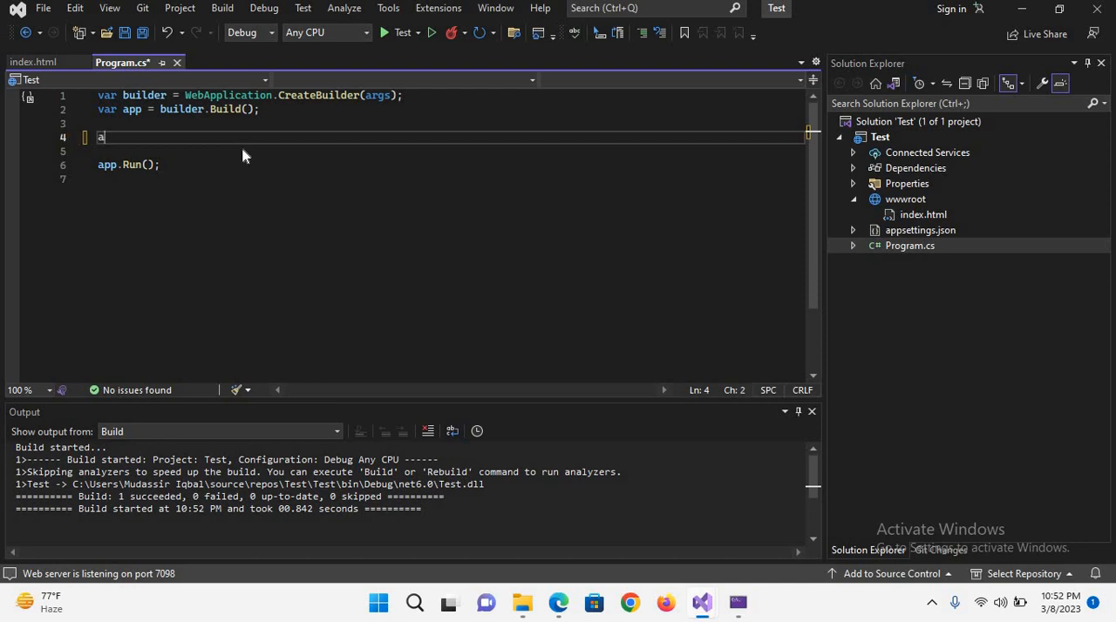
text(pp.use)
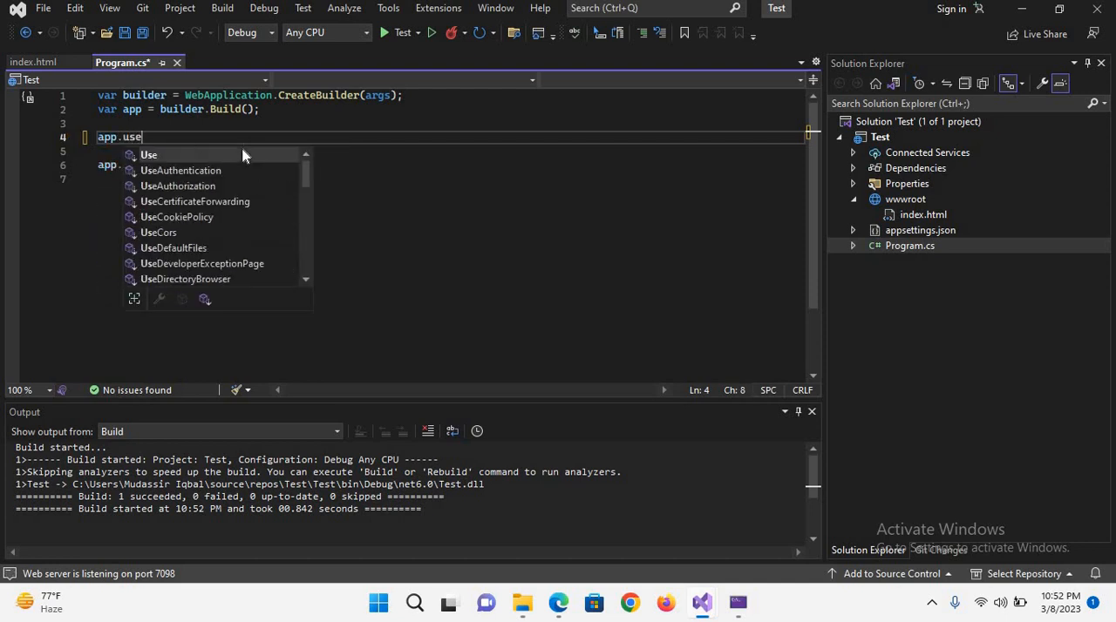
text(StaticFiles())
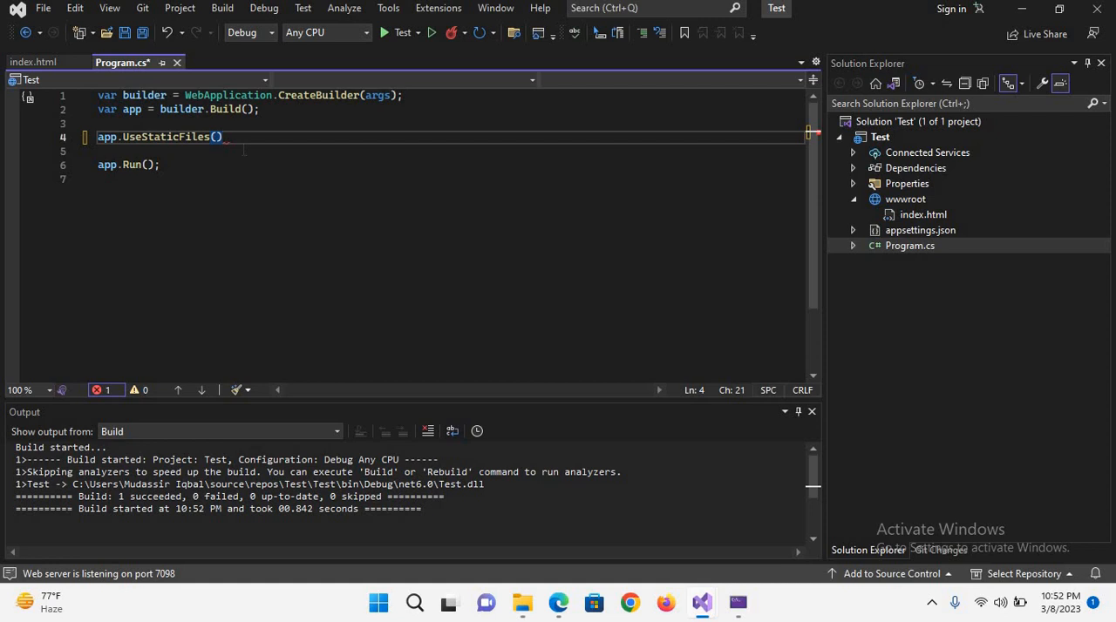
text(;)
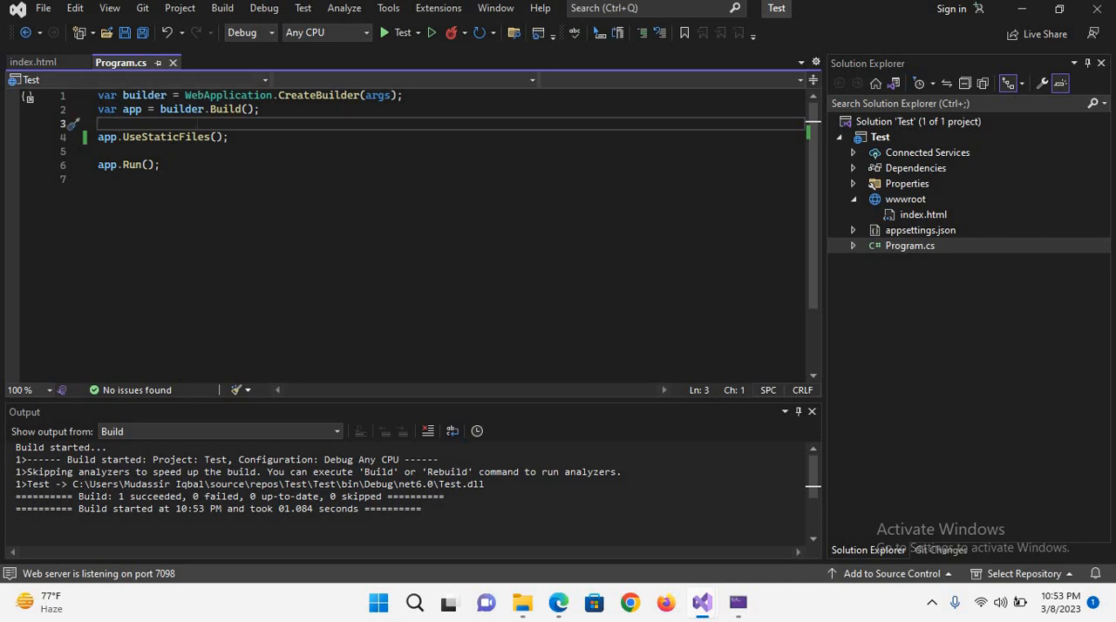
Add app.UseDefaultFiles(); on the line before app.UseStaticFiles();.
text(app.us)
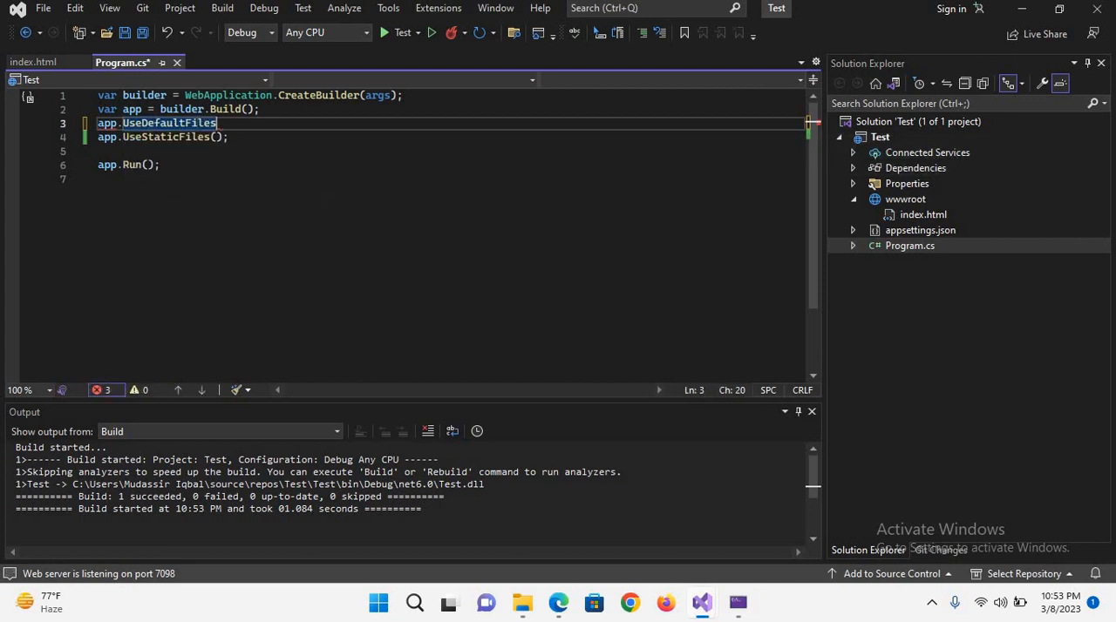
text(();)
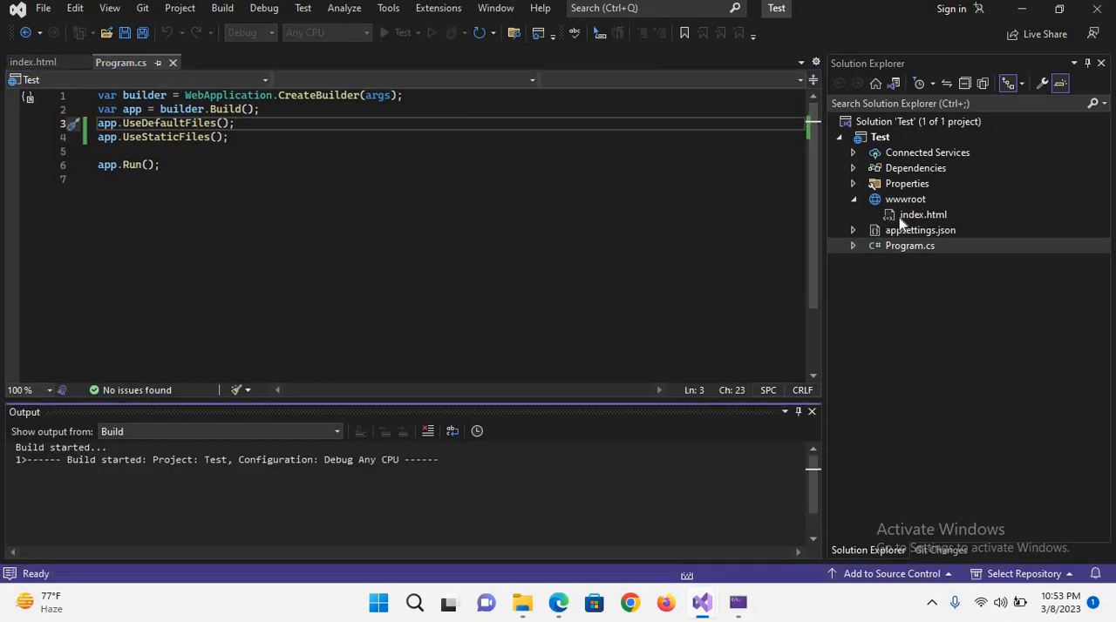
click(383, 32)
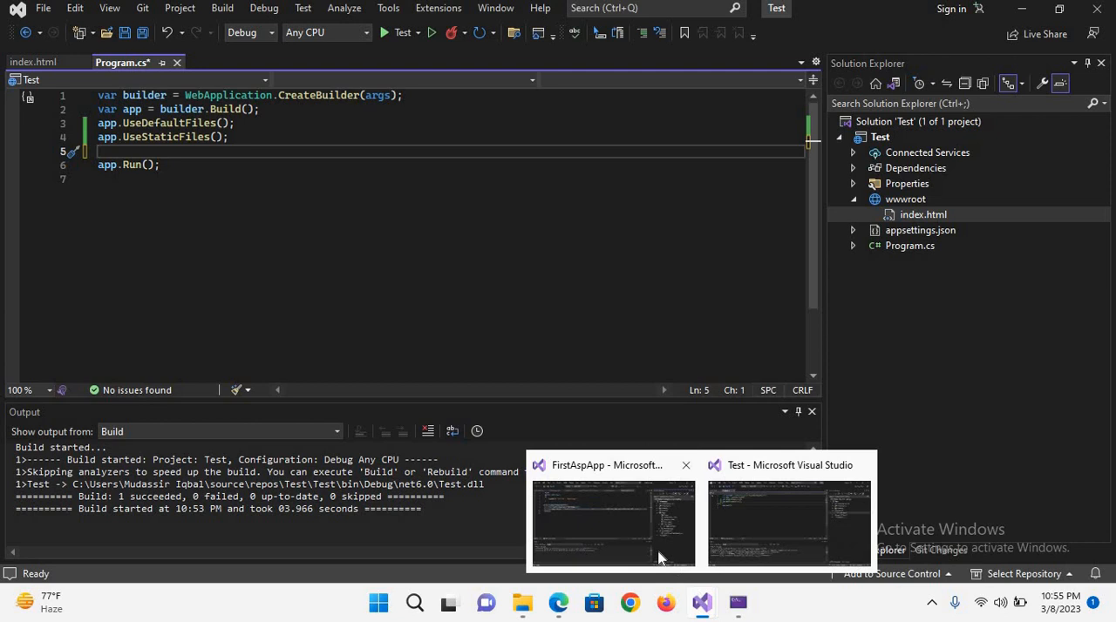
click(614, 523)
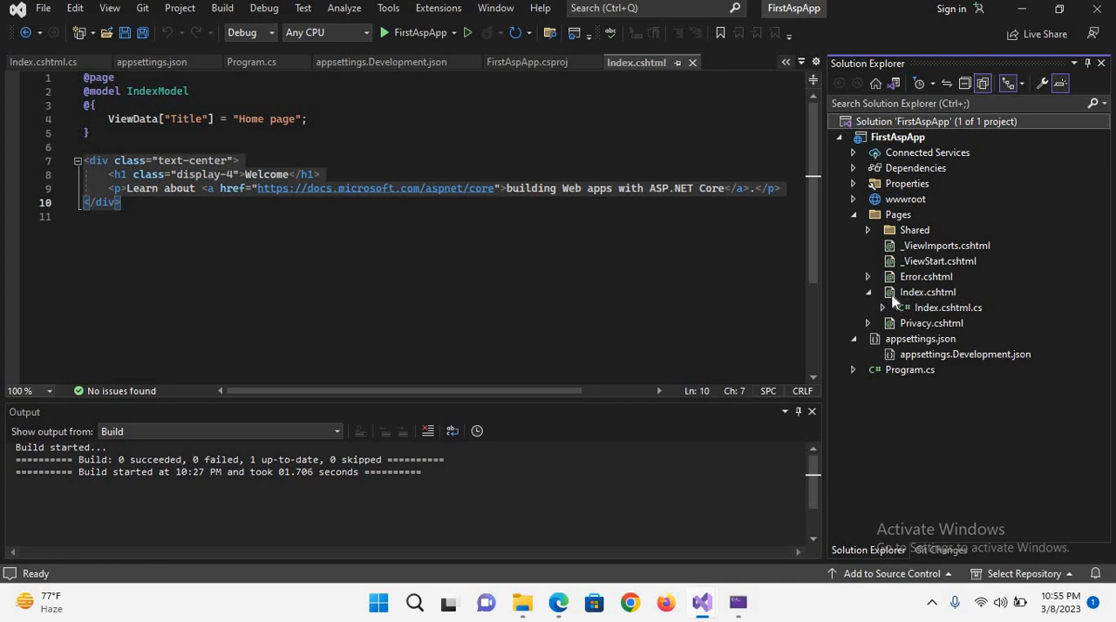
click(380, 63)
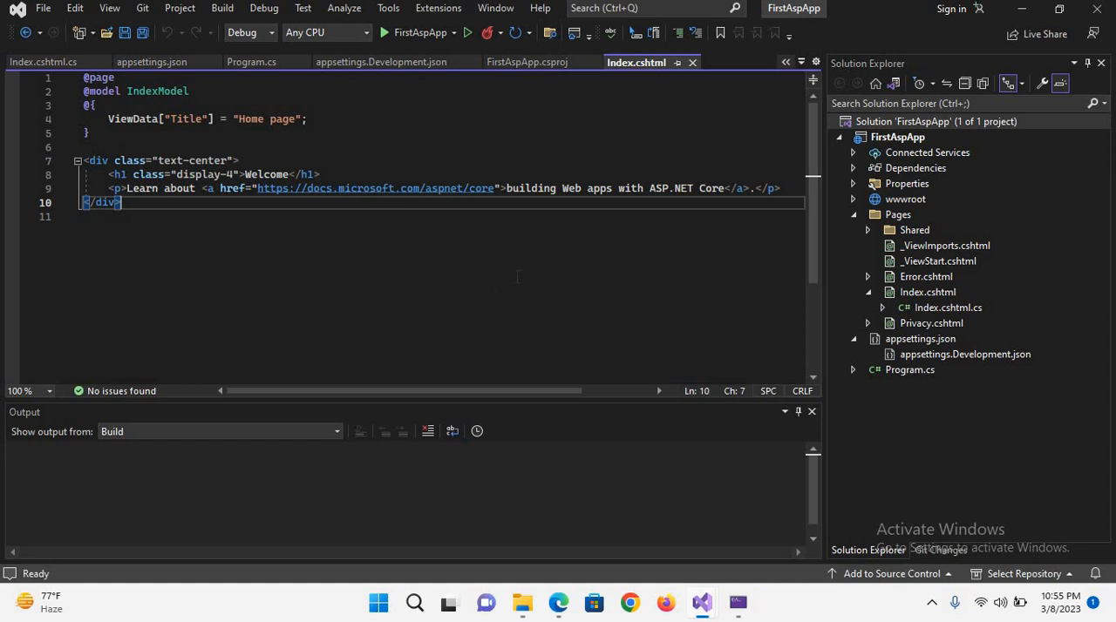
click(854, 198)
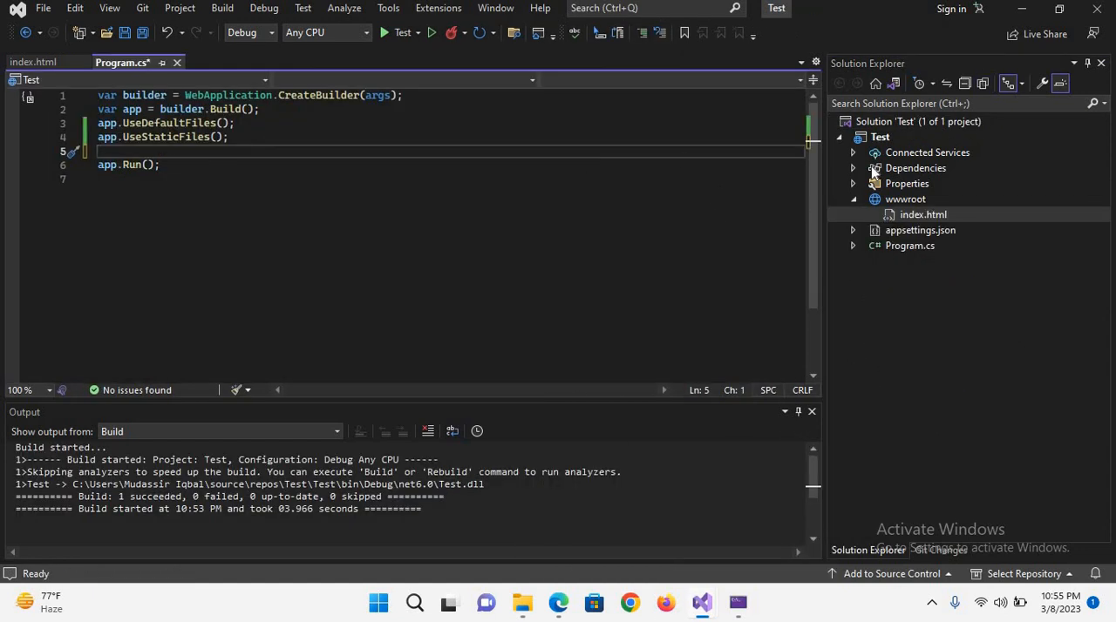
Add a Pages folder to the Test project and start a new item for index.cshtml in it.
right_click(879, 136)
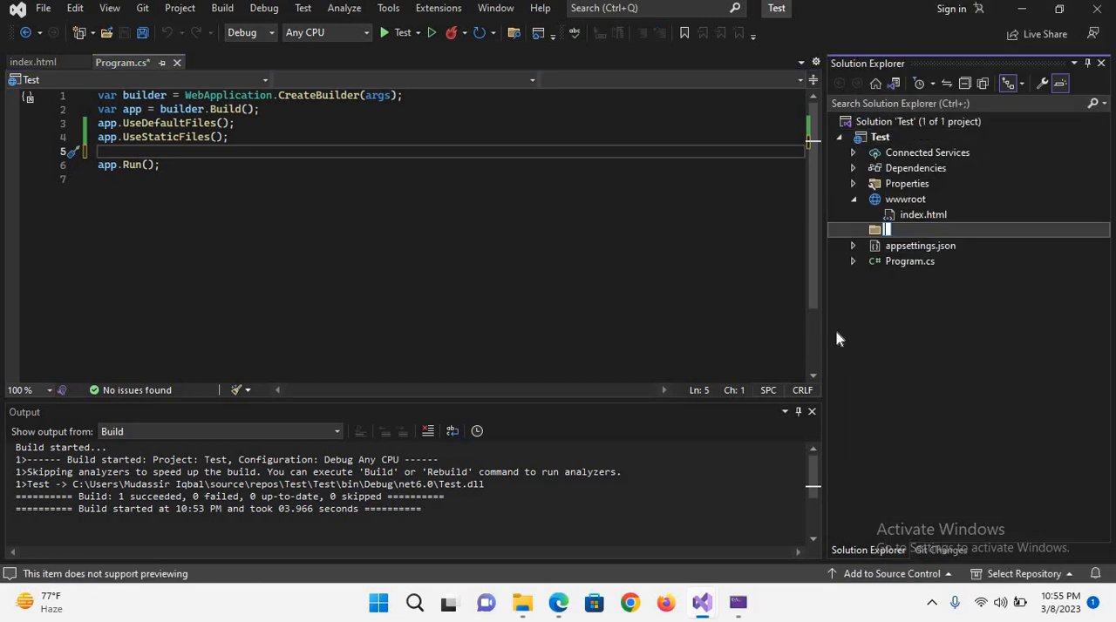
text(Pages)
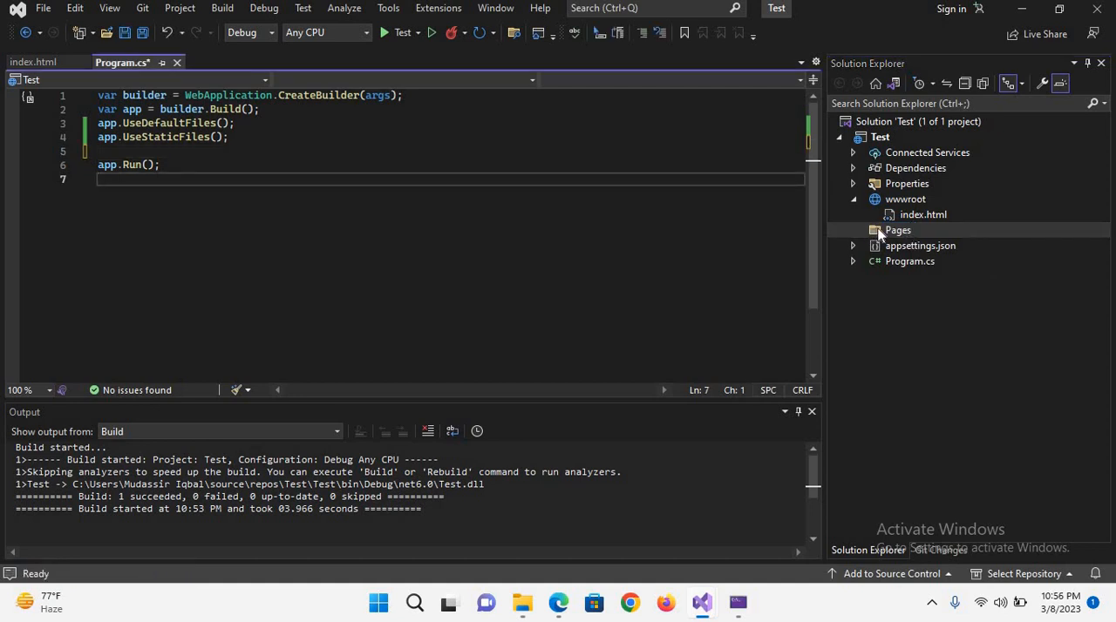
right_click(897, 230)
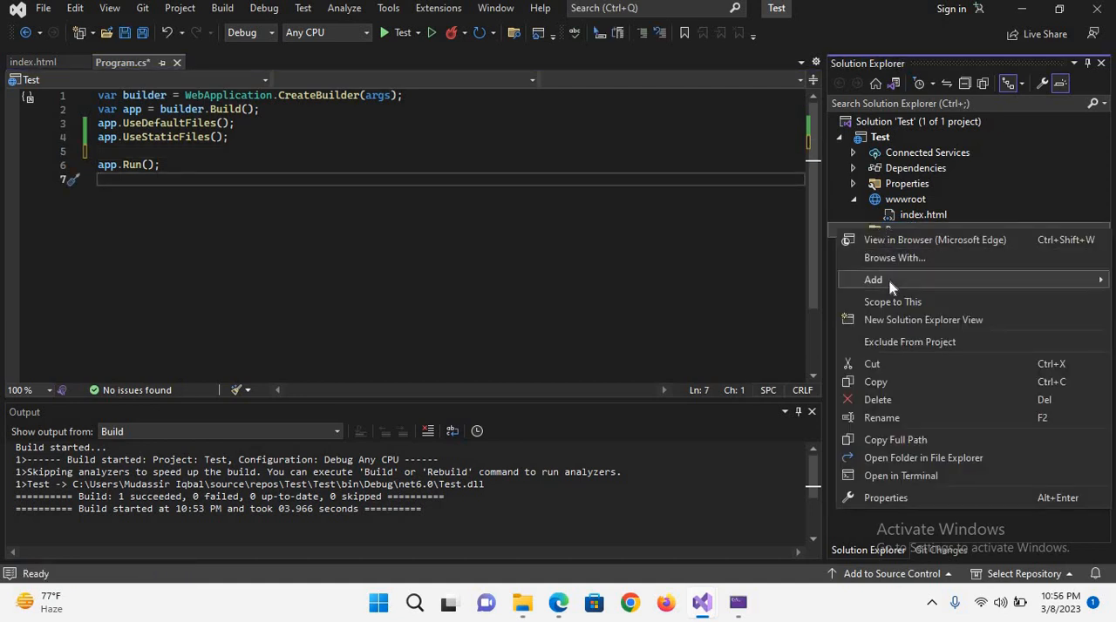
click(871, 279)
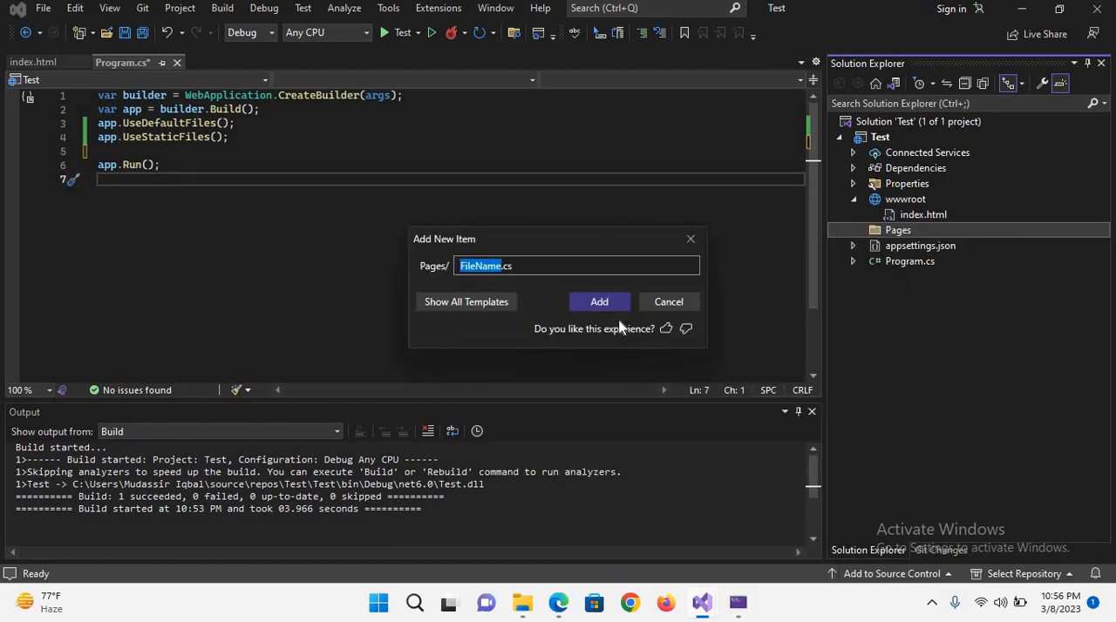
mouse_move(622, 328)
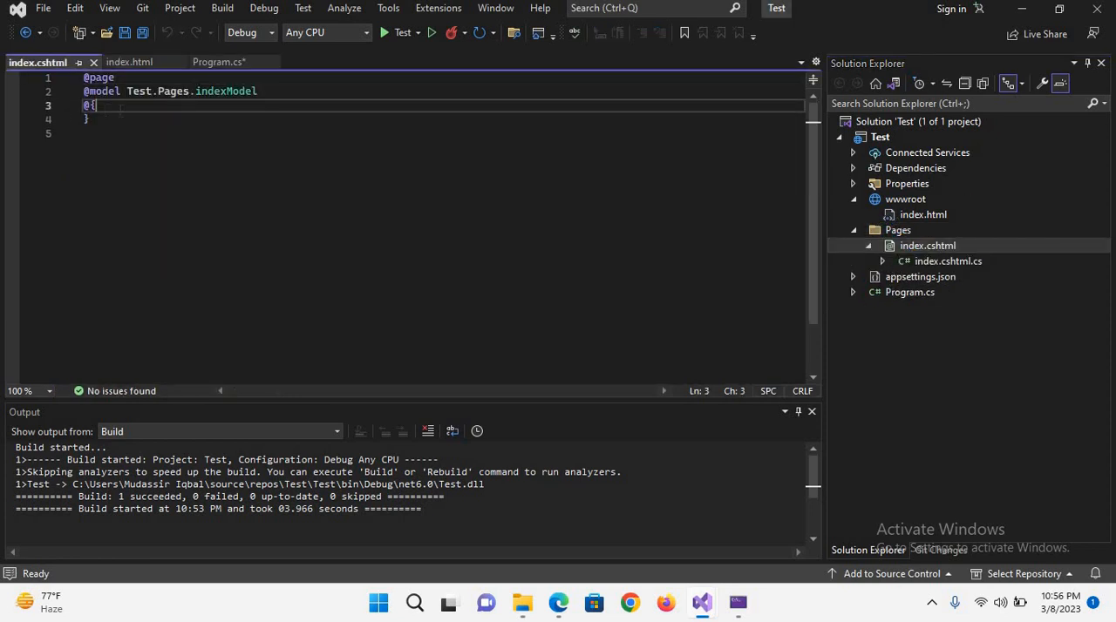
Set ViewData["Title"] = "first page"; in index.cshtml's code block.
key(Enter)
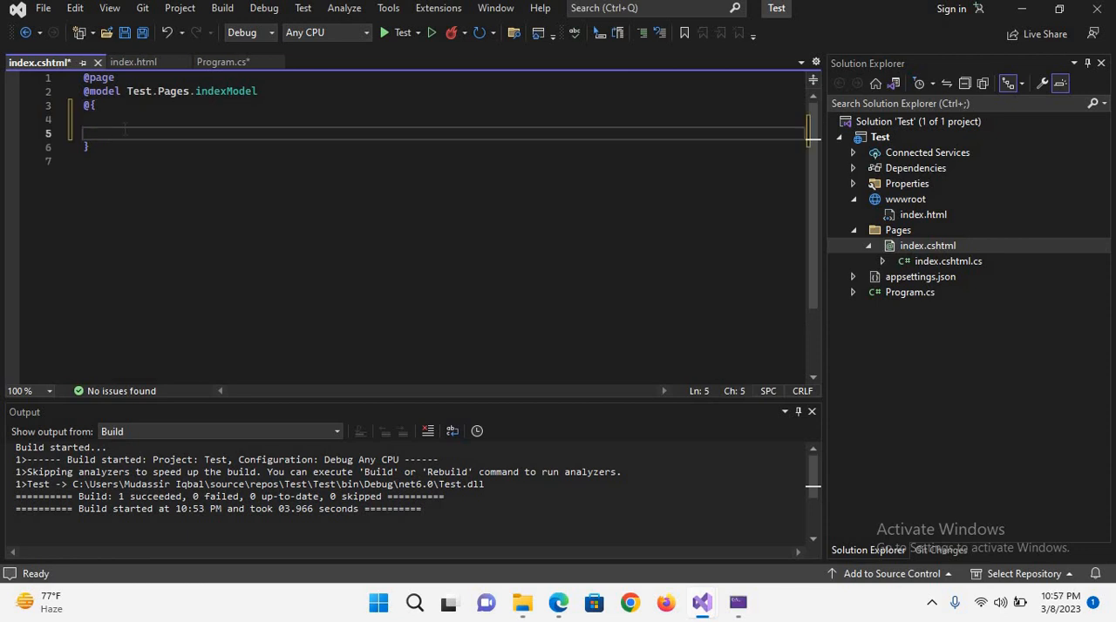
text(ViewDa)
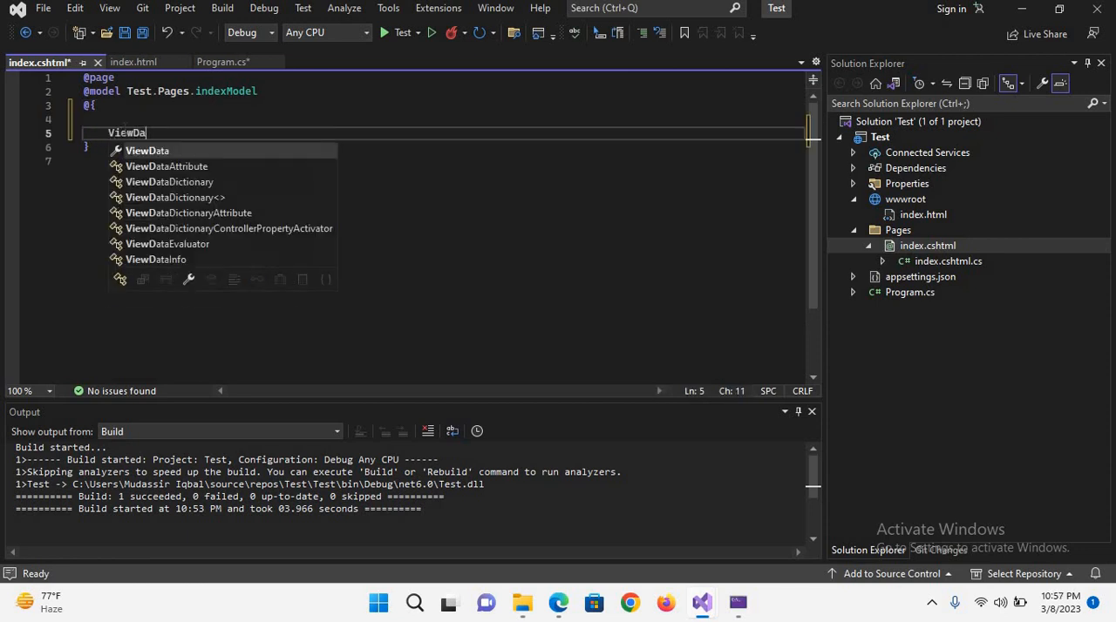
text(["])
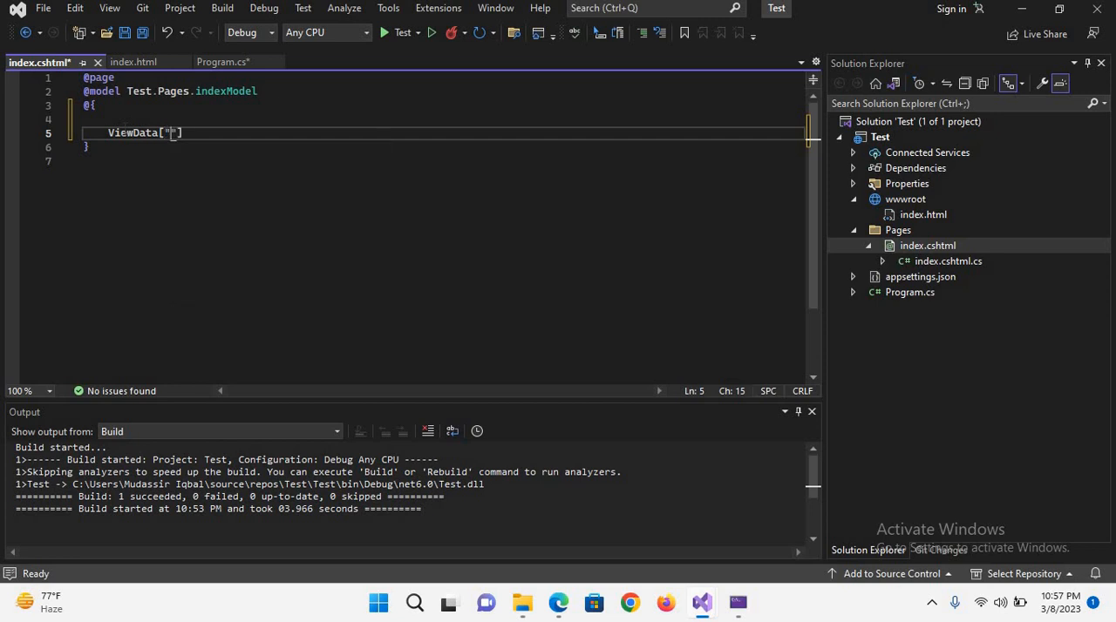
text(Title)
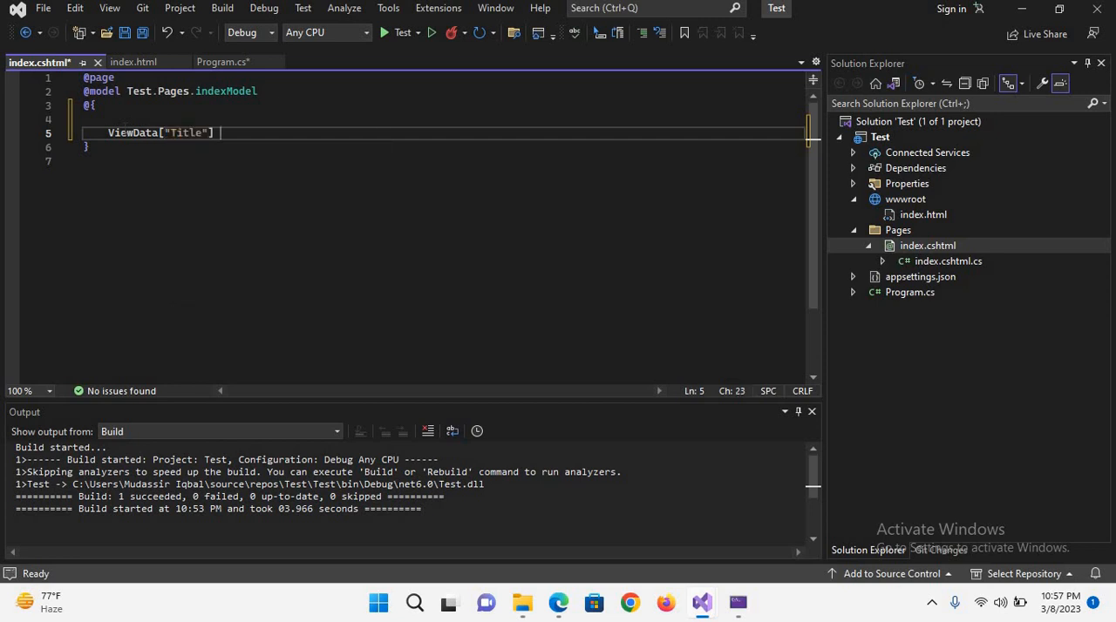
text(= ")
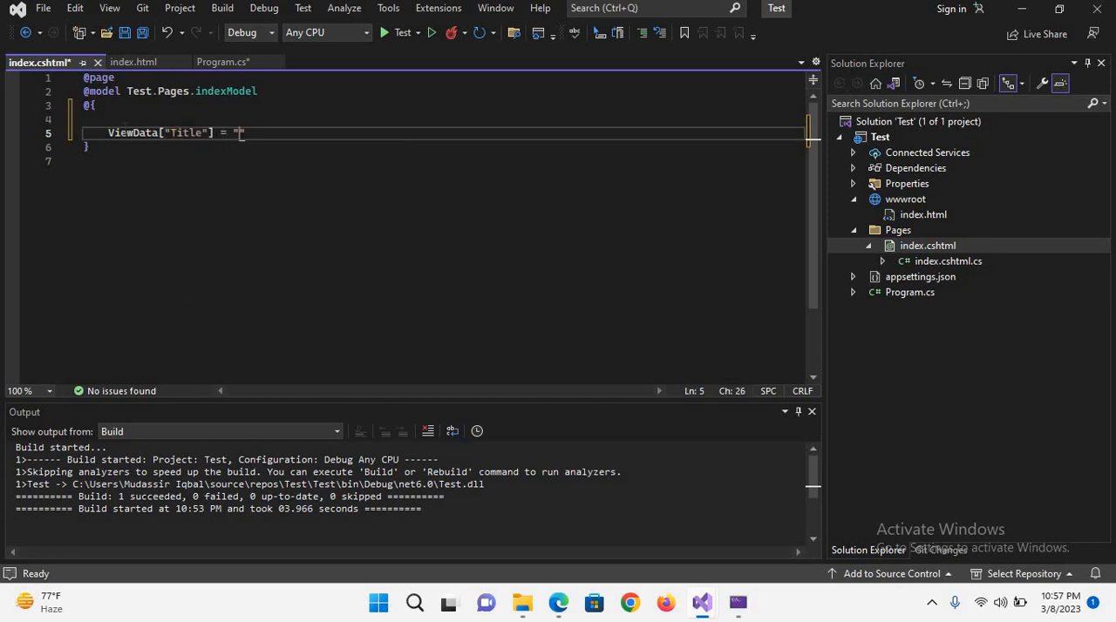
text(first page")
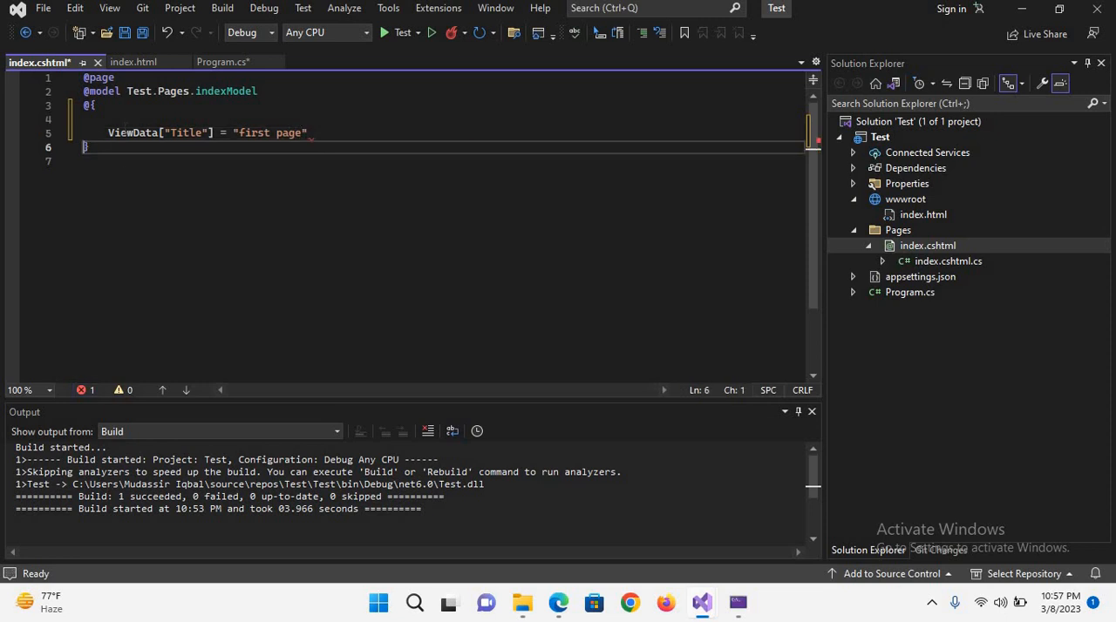
text(;)
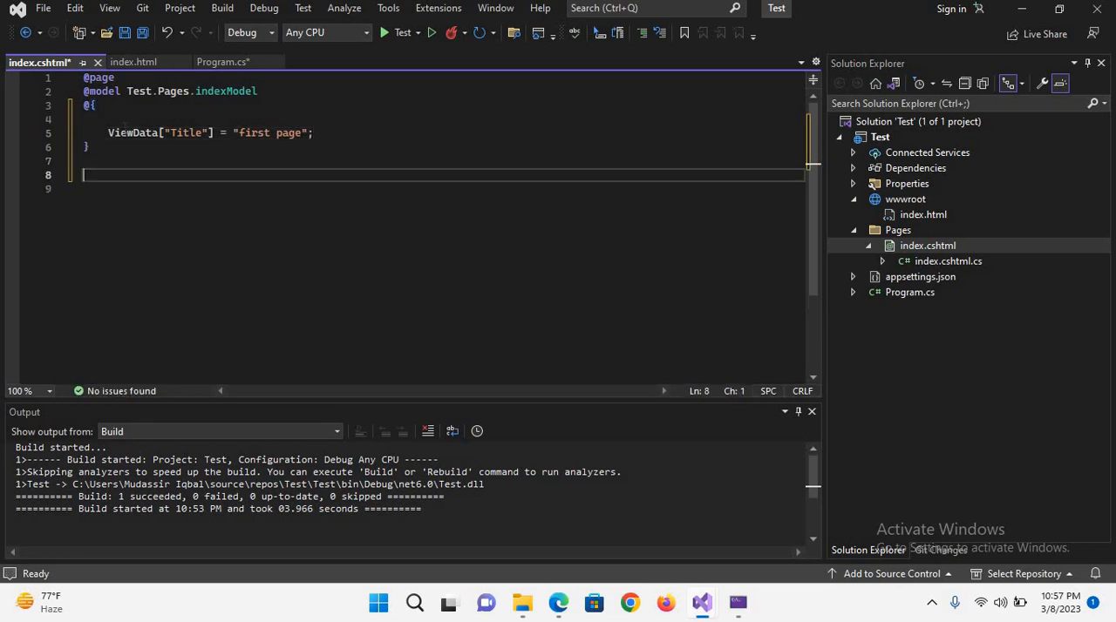
Add a <div><h1>this is a razor page</h1></div> to index.cshtml and return to Program.cs.
text(<div>)
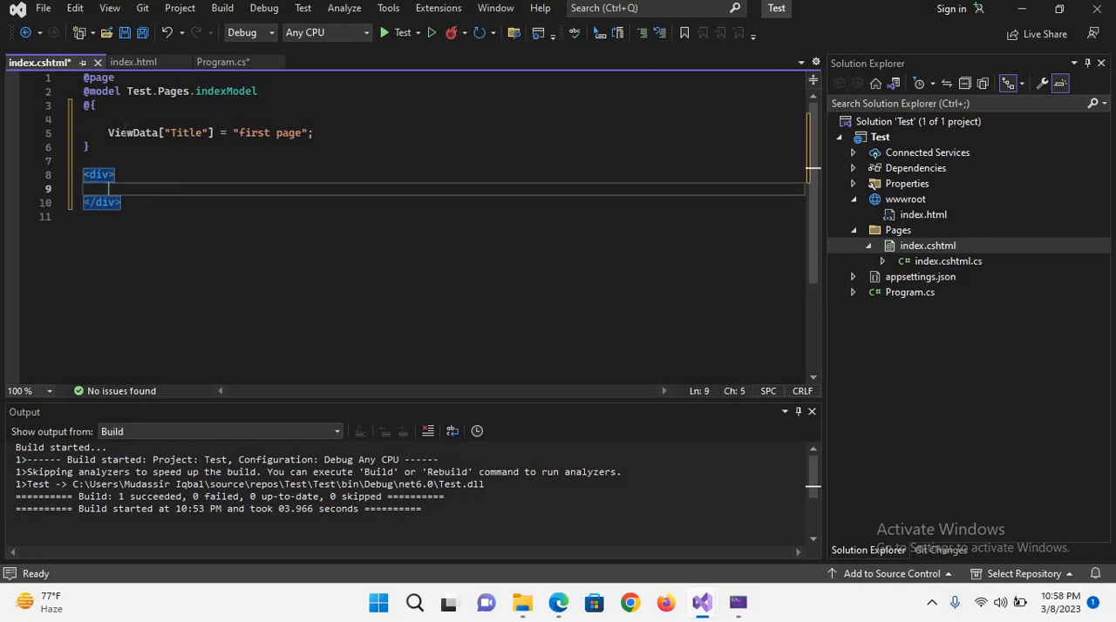
text(<)
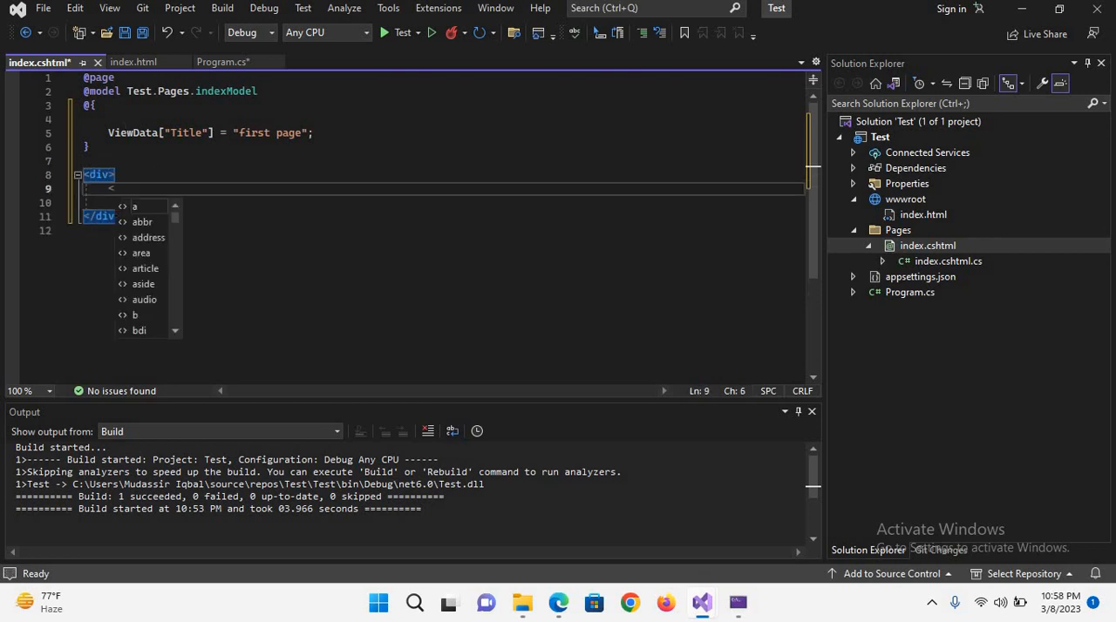
text(h1>)
text(this is a razor)
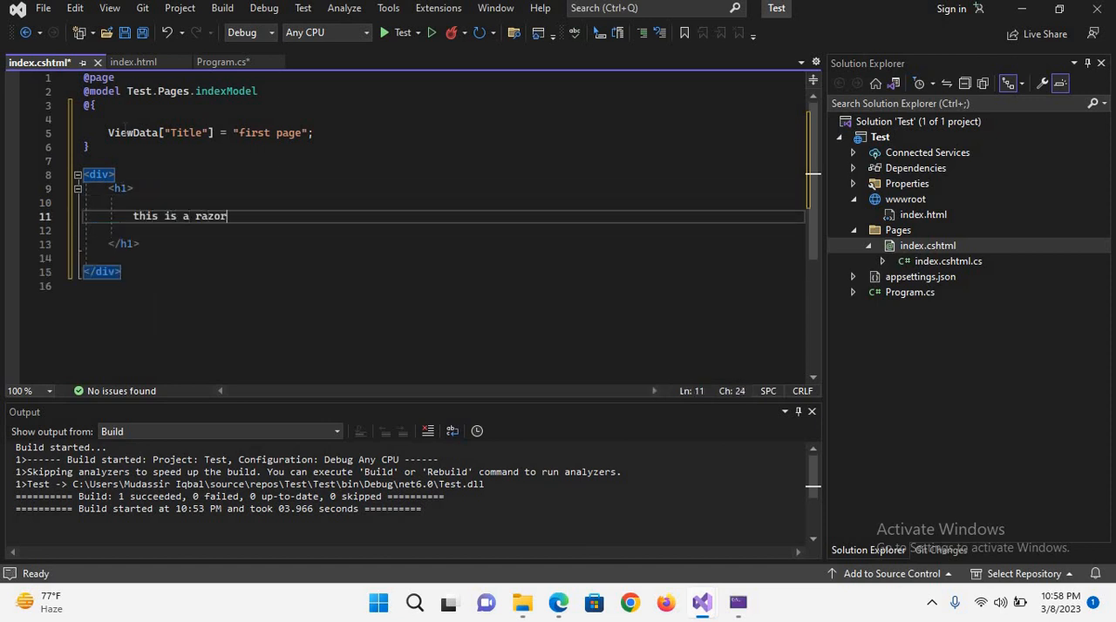
text(page)
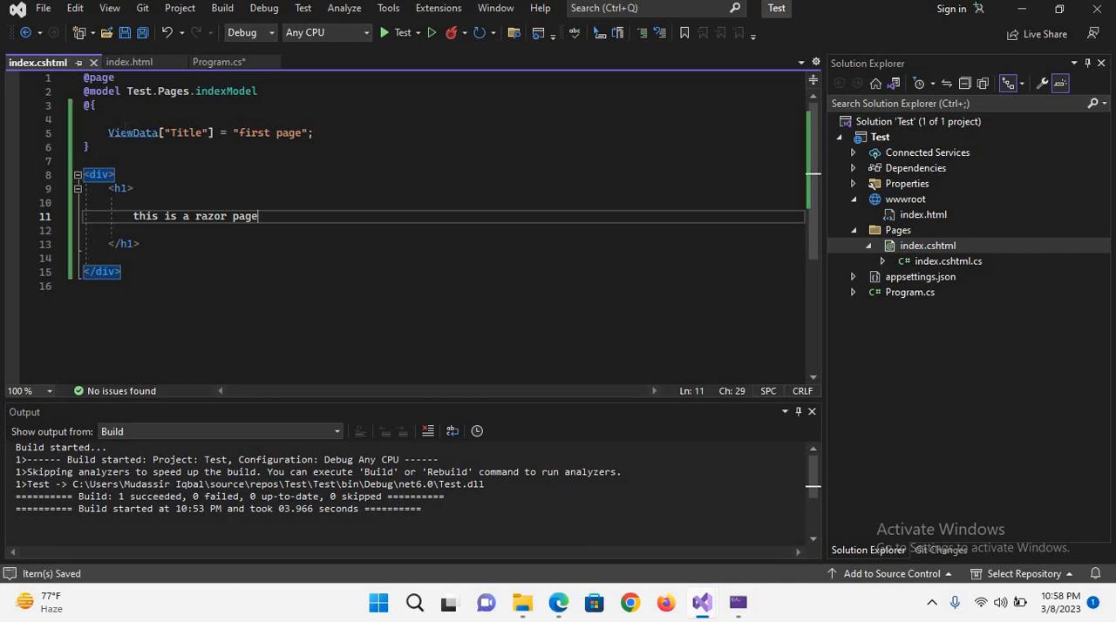
click(218, 63)
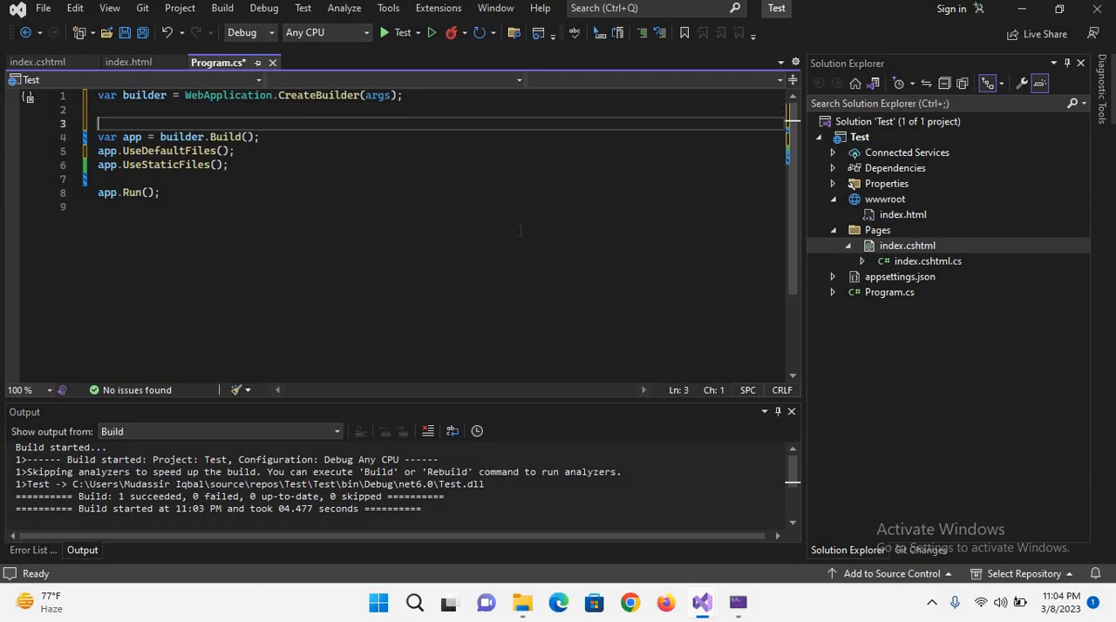
Add builder.Services.AddRazorPages(); and app.MapRazorPages(); to Program.cs and save it.
text(builder.Services)
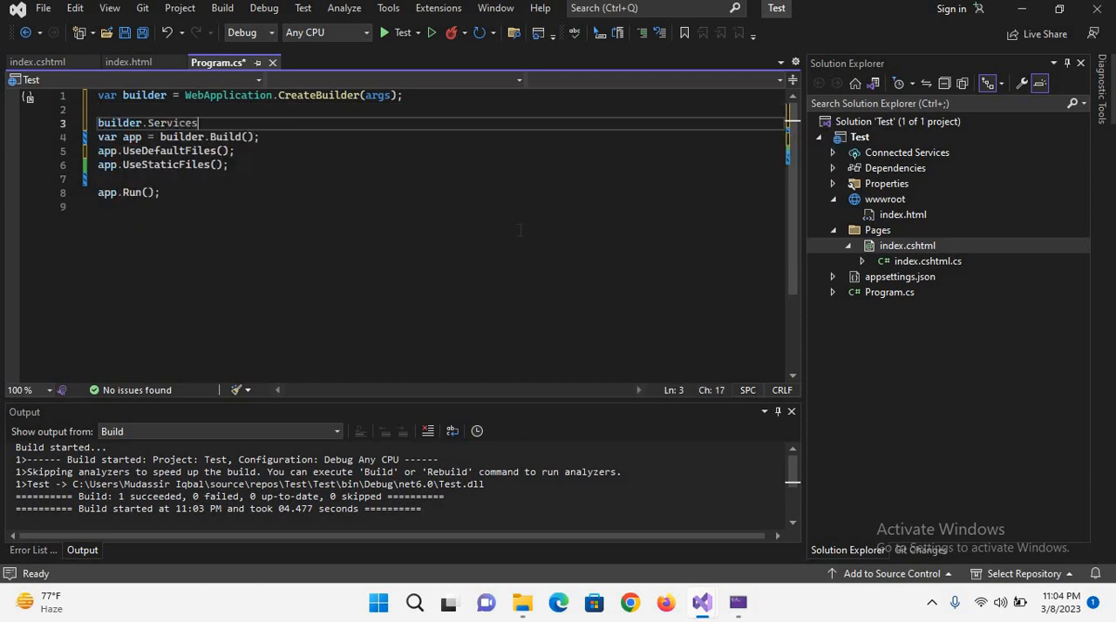
text(.AddRazorPages();)
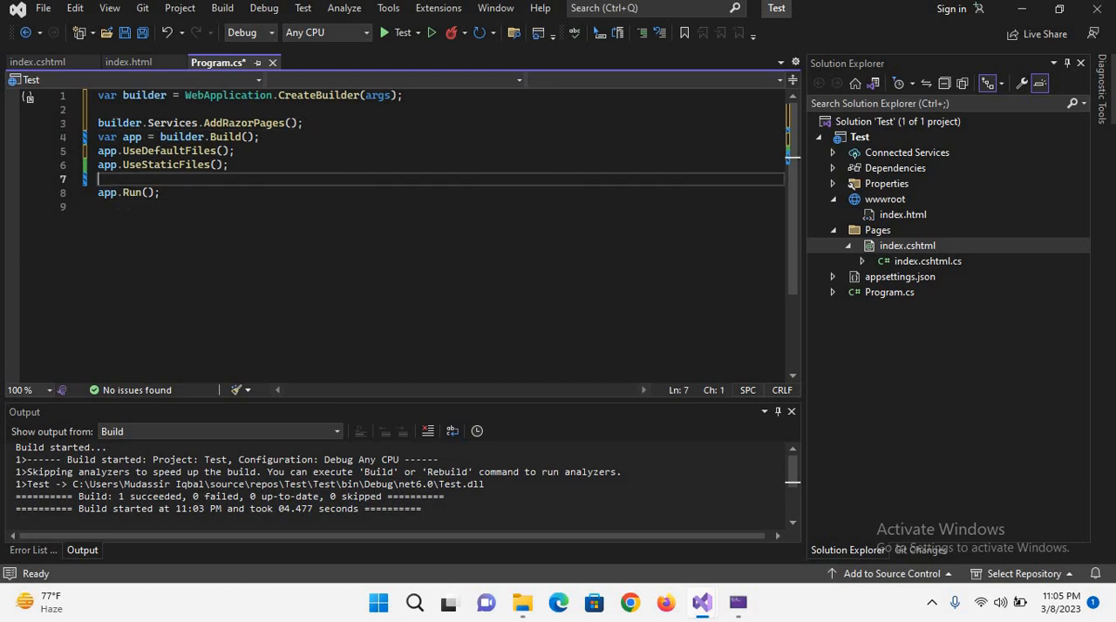
text(app.MapRazorPages)
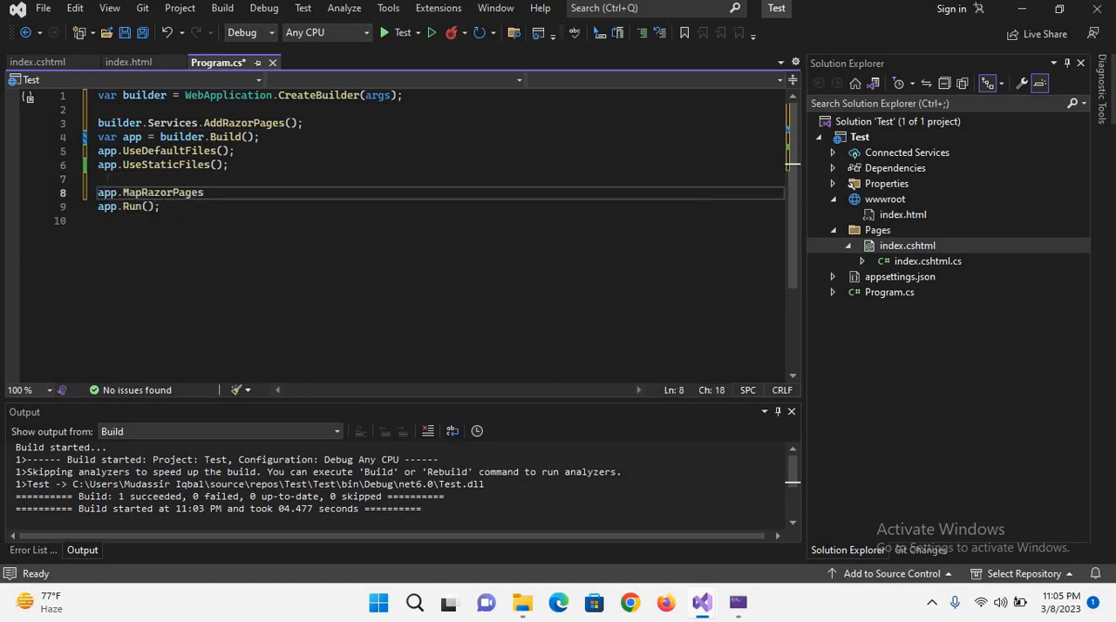
text(();)
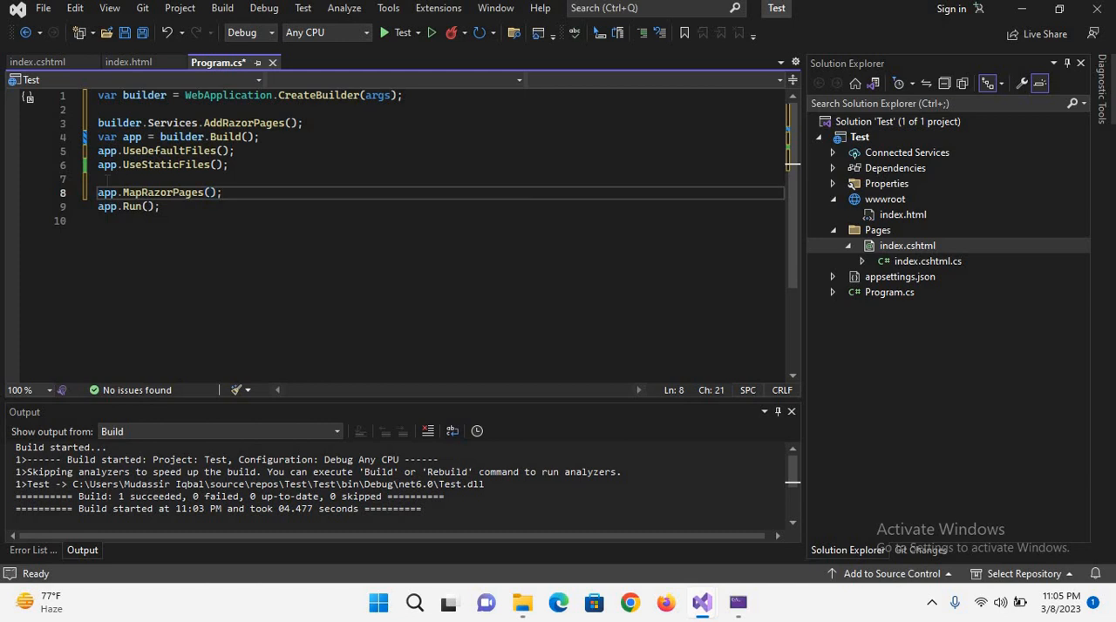
key(ctrl+s)
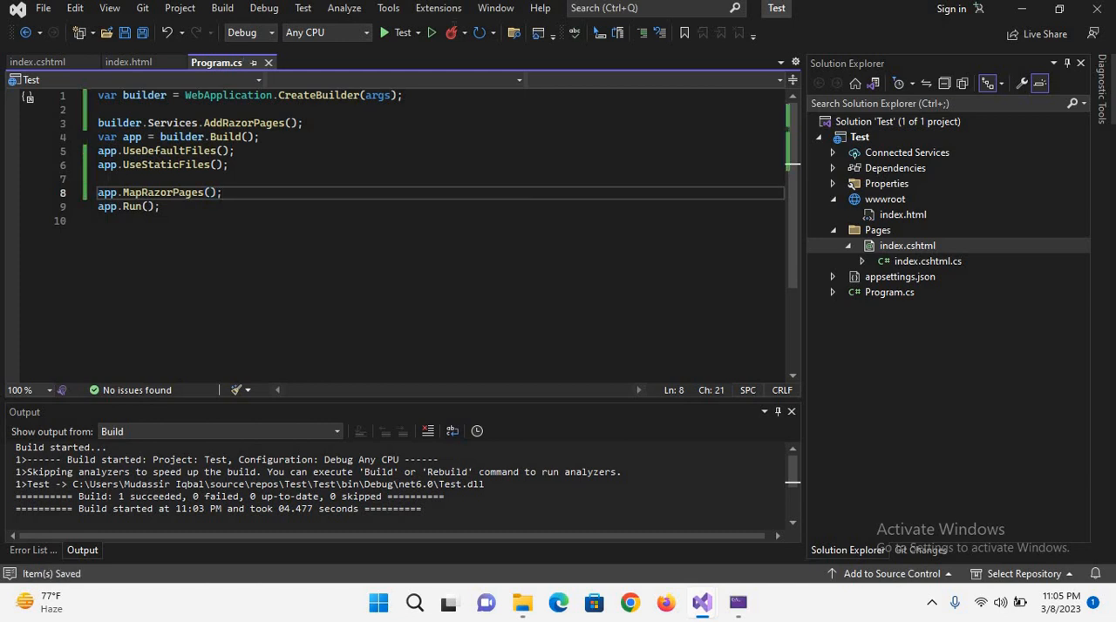
Run the app so Edge shows the heading "this is a razor page" at localhost.
click(384, 31)
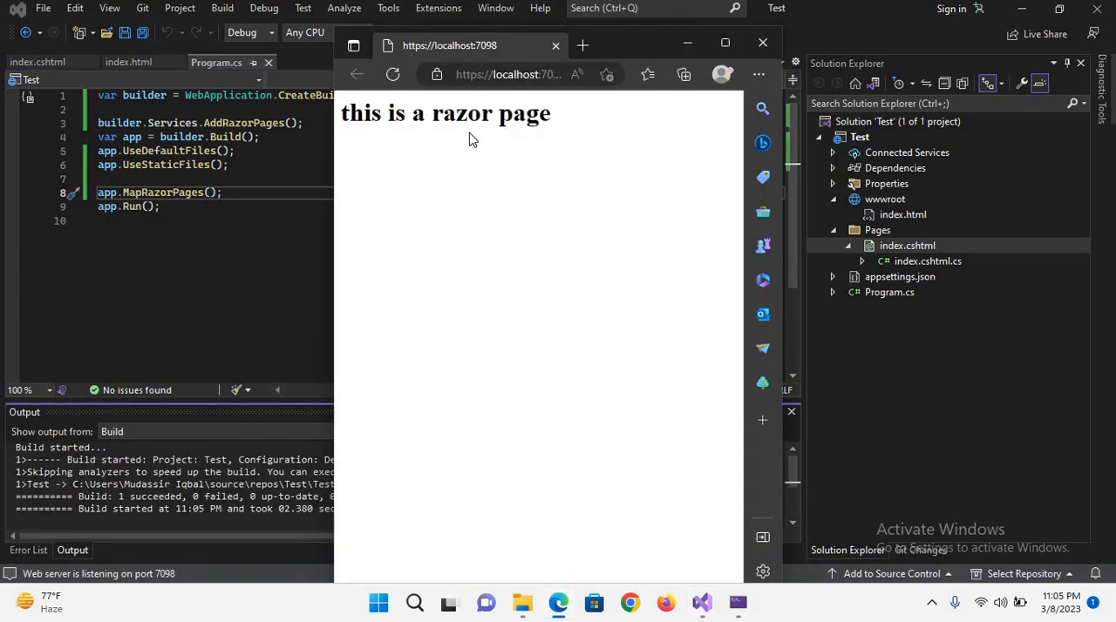
mouse_move(567, 469)
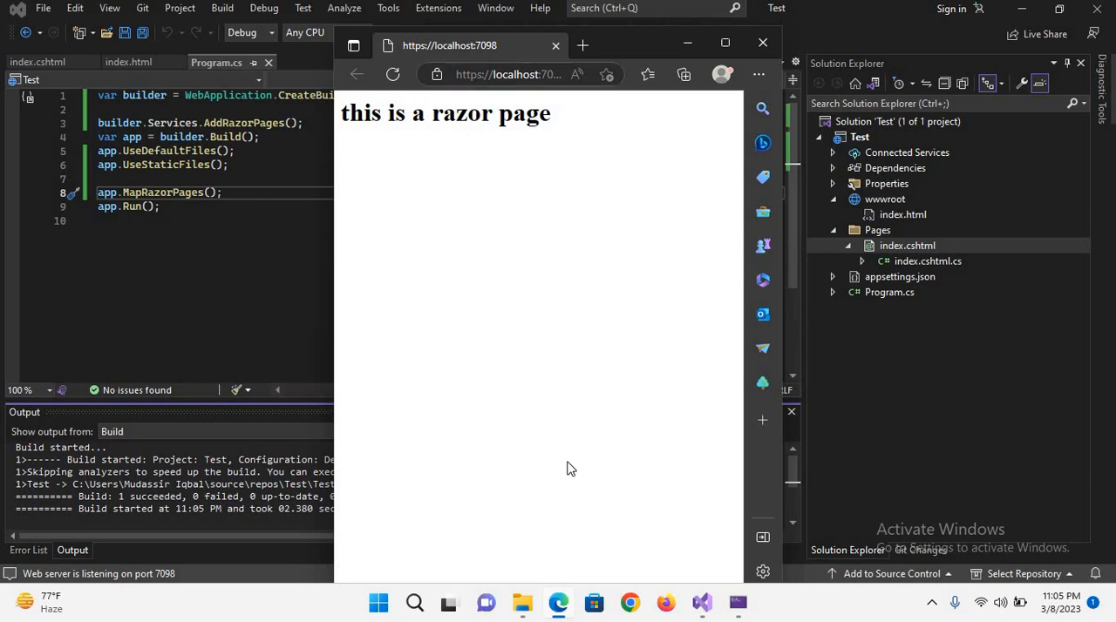
mouse_move(690, 411)
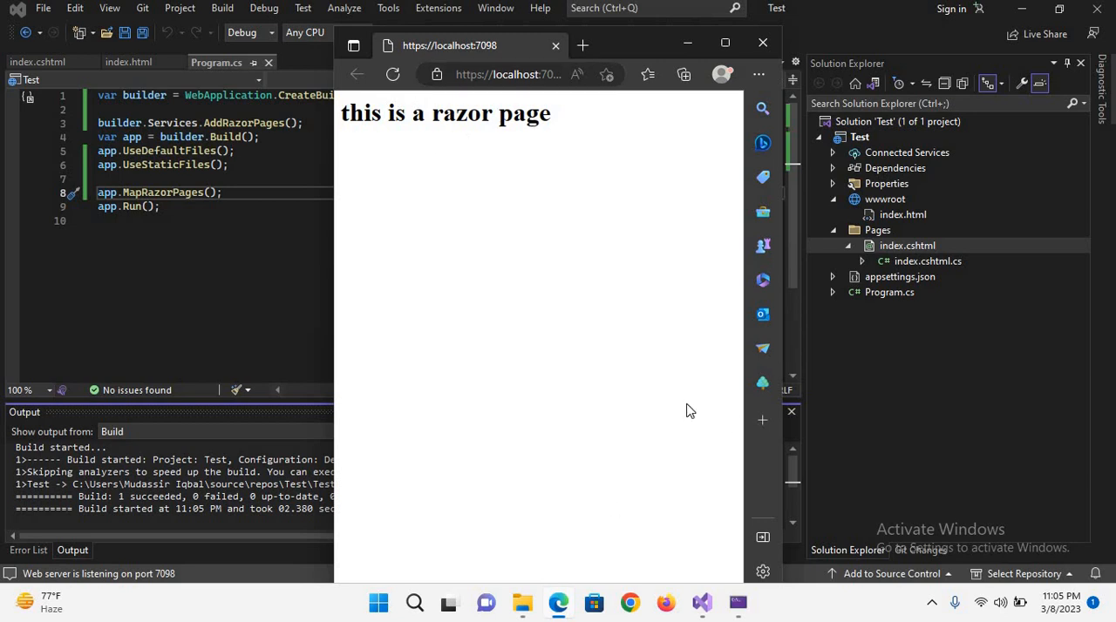